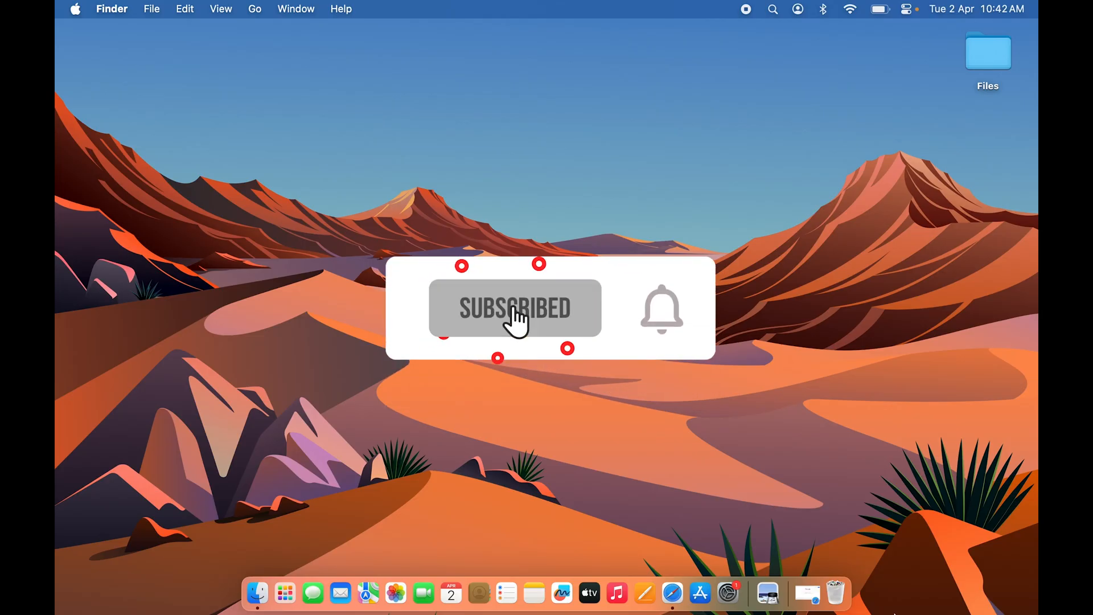
# Search the App Store for 'google chrome' and look through the Mac app results
pyautogui.click(700, 594)
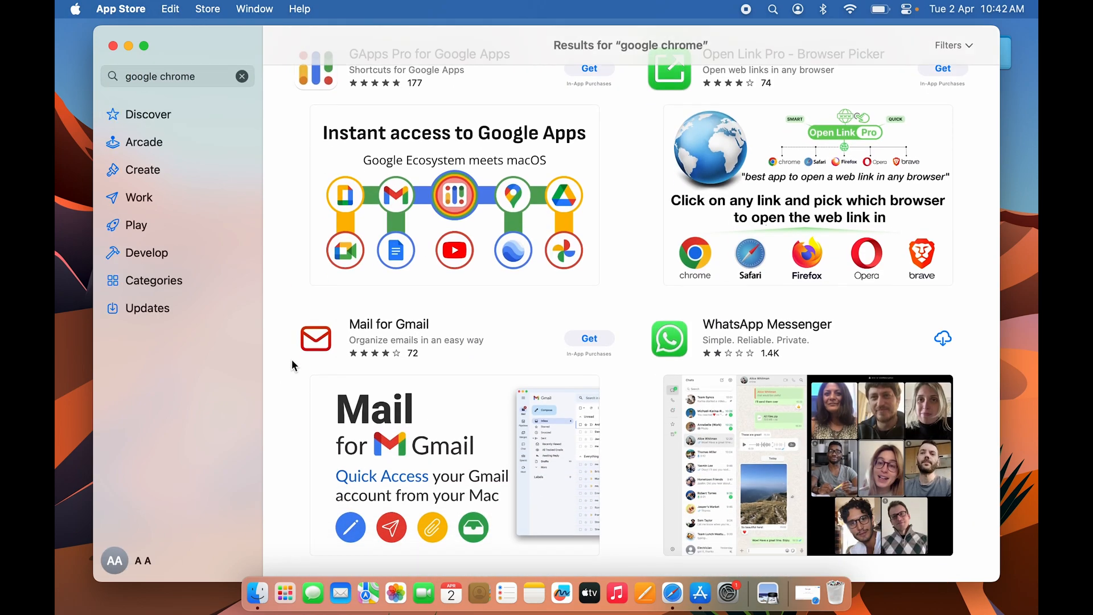
pyautogui.scroll(-3)
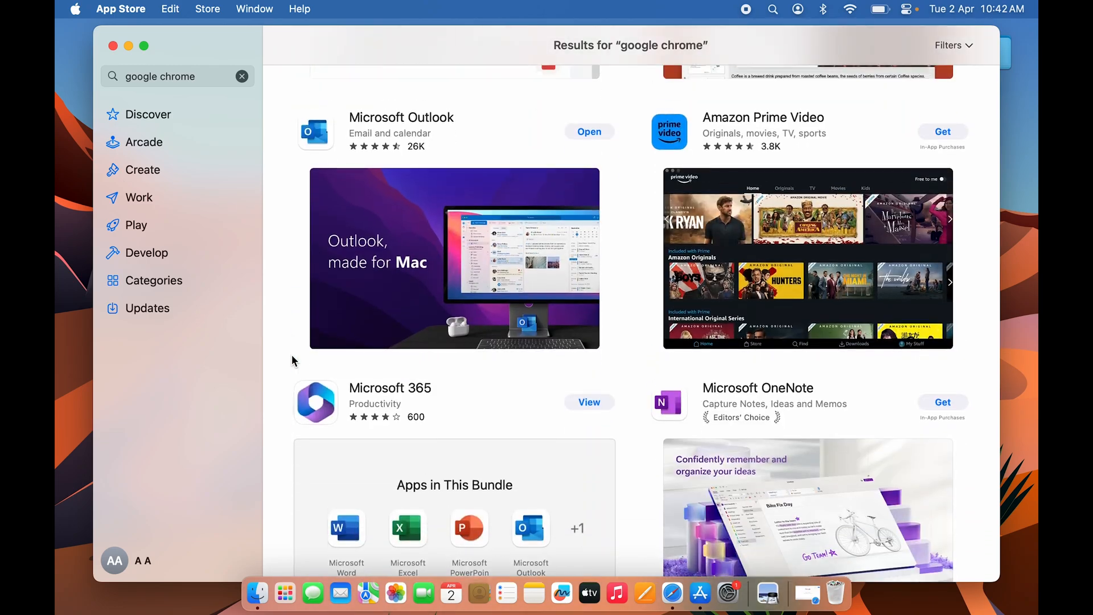
pyautogui.scroll(3)
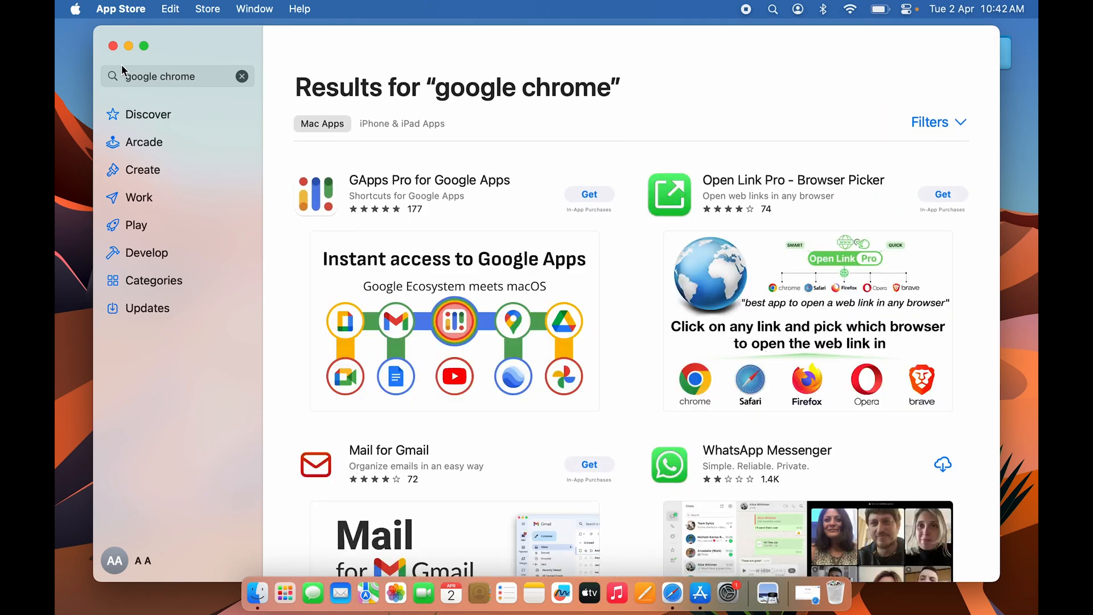
# Quit App Store and search Google in Safari for 'chrome download mac'
pyautogui.click(113, 46)
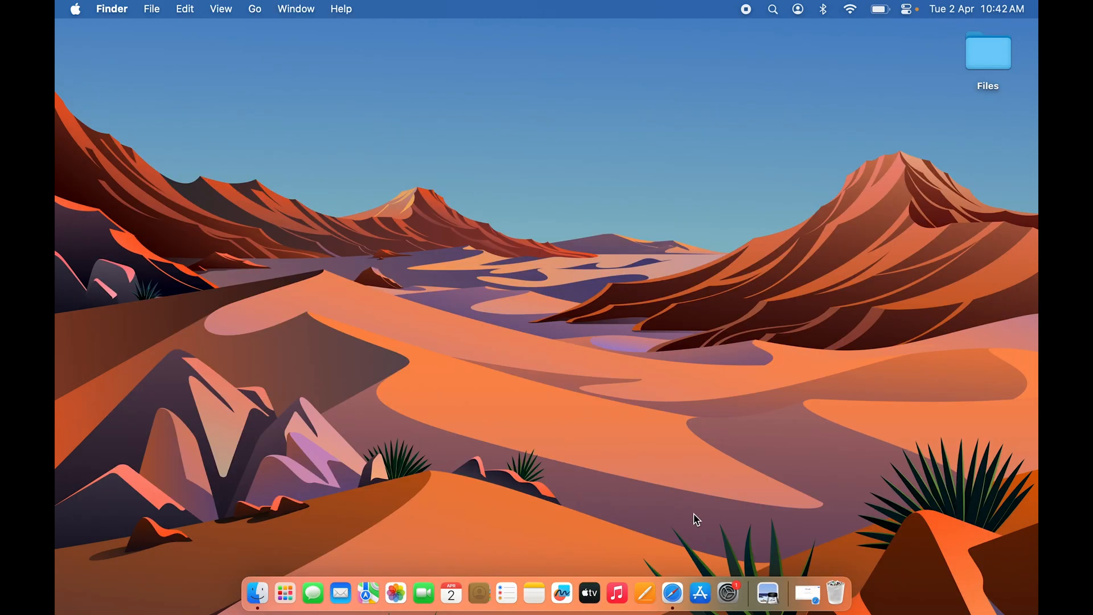
pyautogui.moveTo(672, 593)
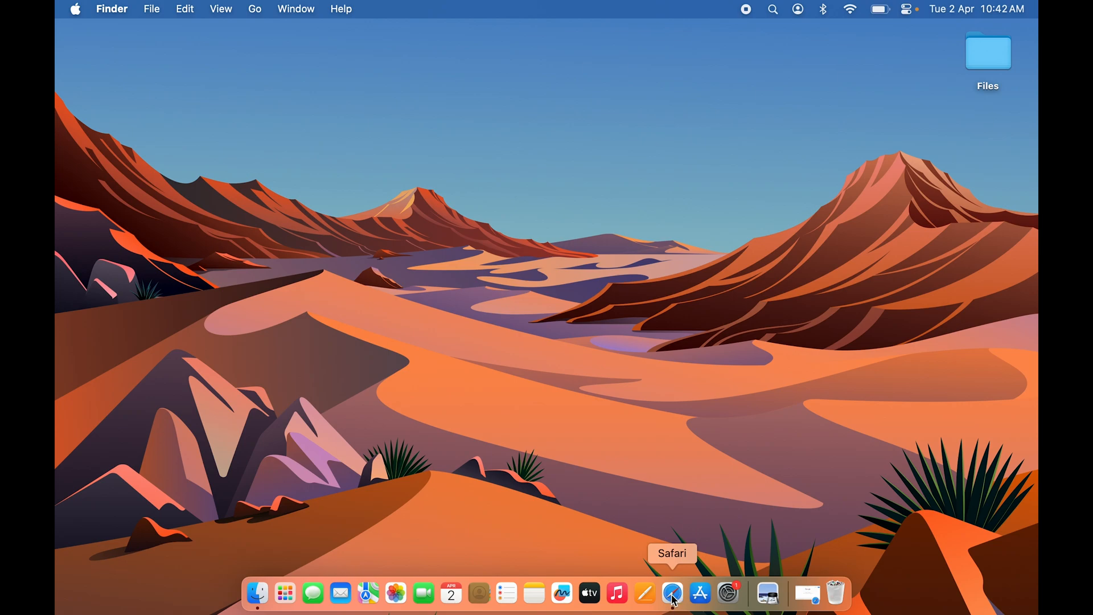
pyautogui.click(672, 593)
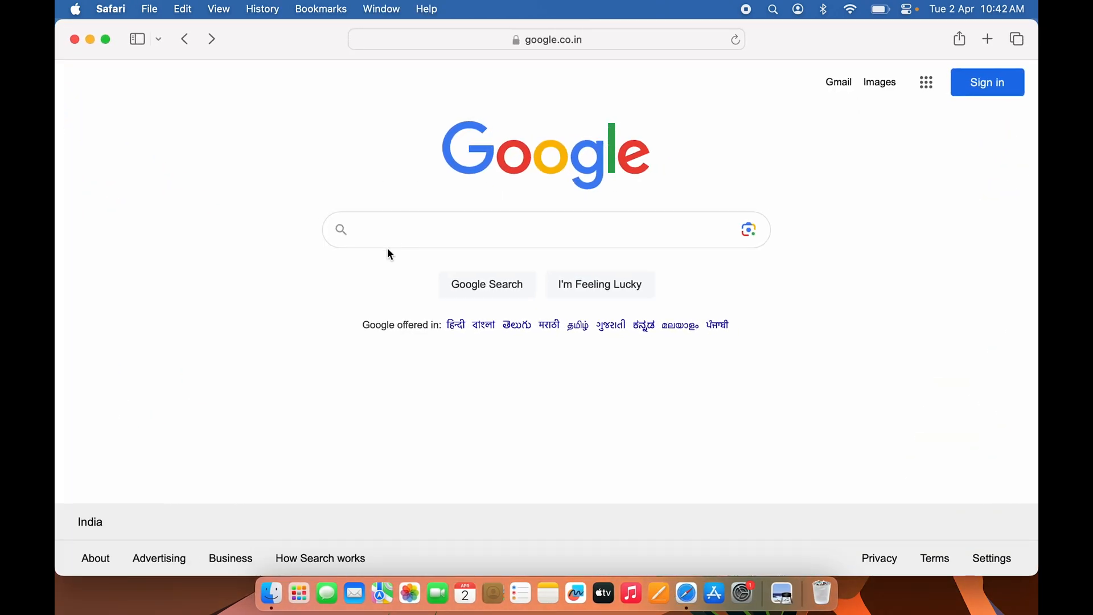
pyautogui.write('chrome download')
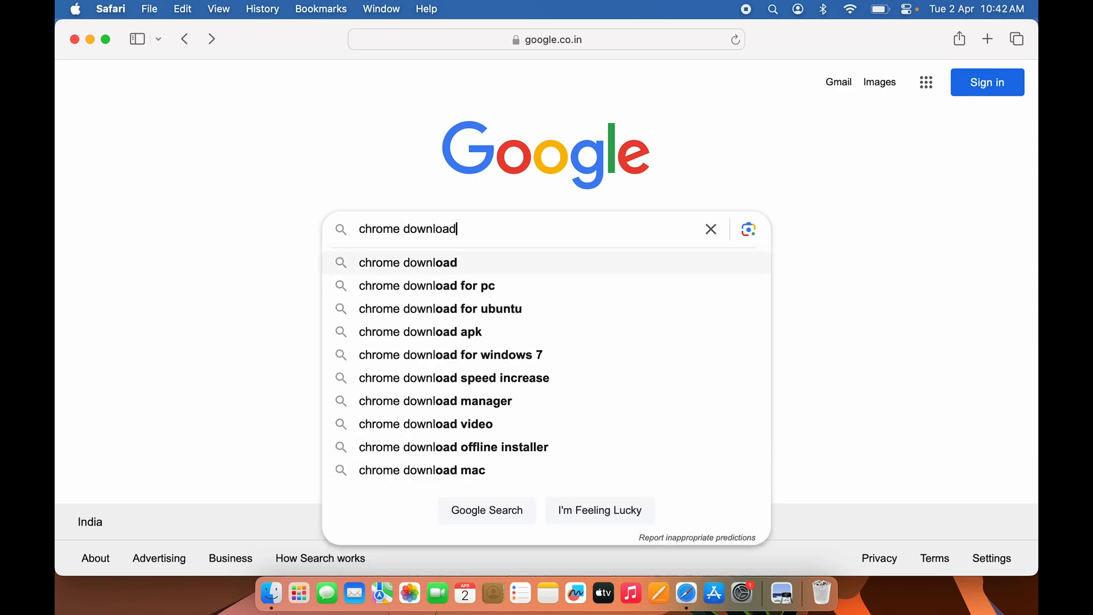
pyautogui.click(421, 470)
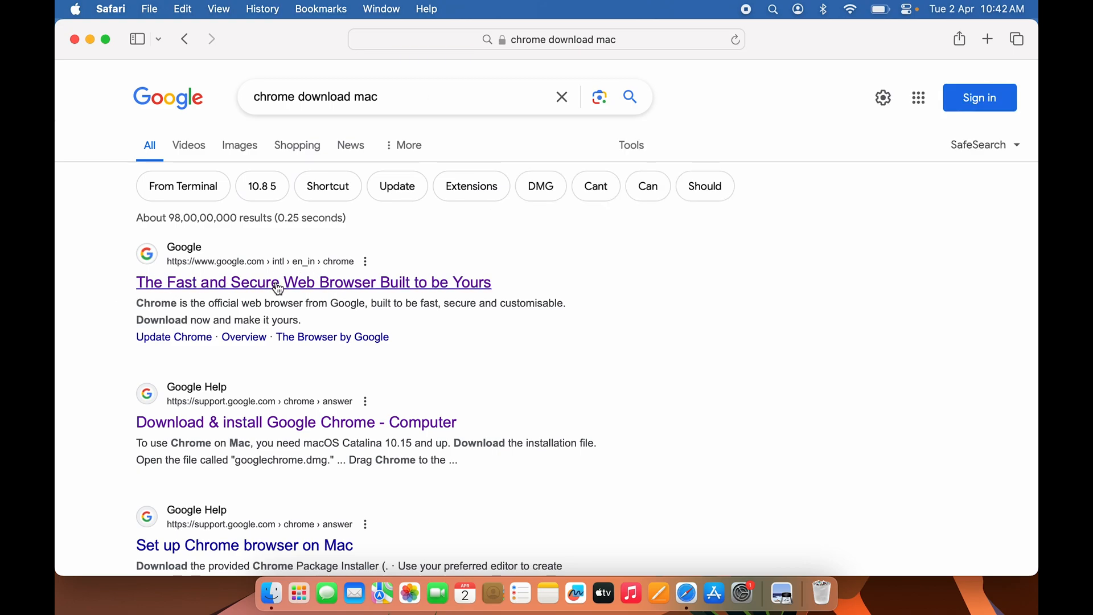
pyautogui.moveTo(220, 292)
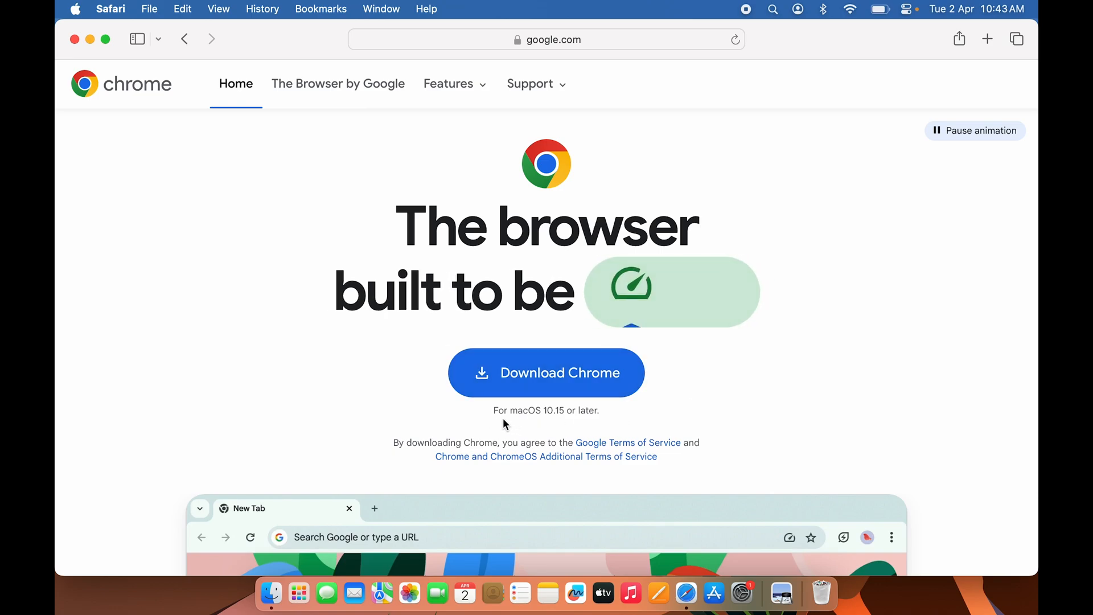
pyautogui.moveTo(564, 422)
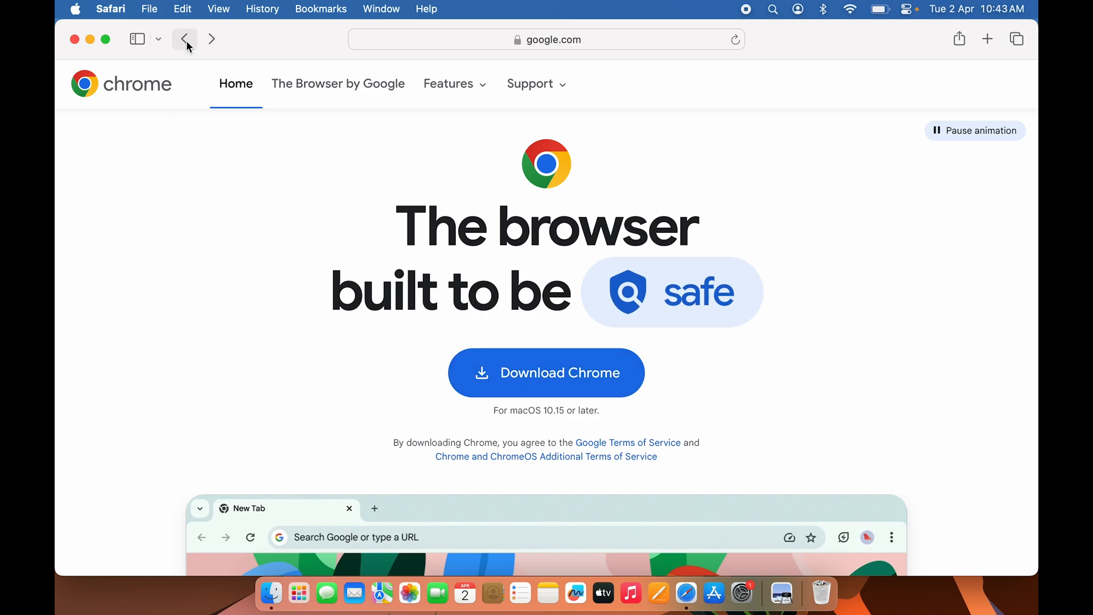
pyautogui.click(184, 38)
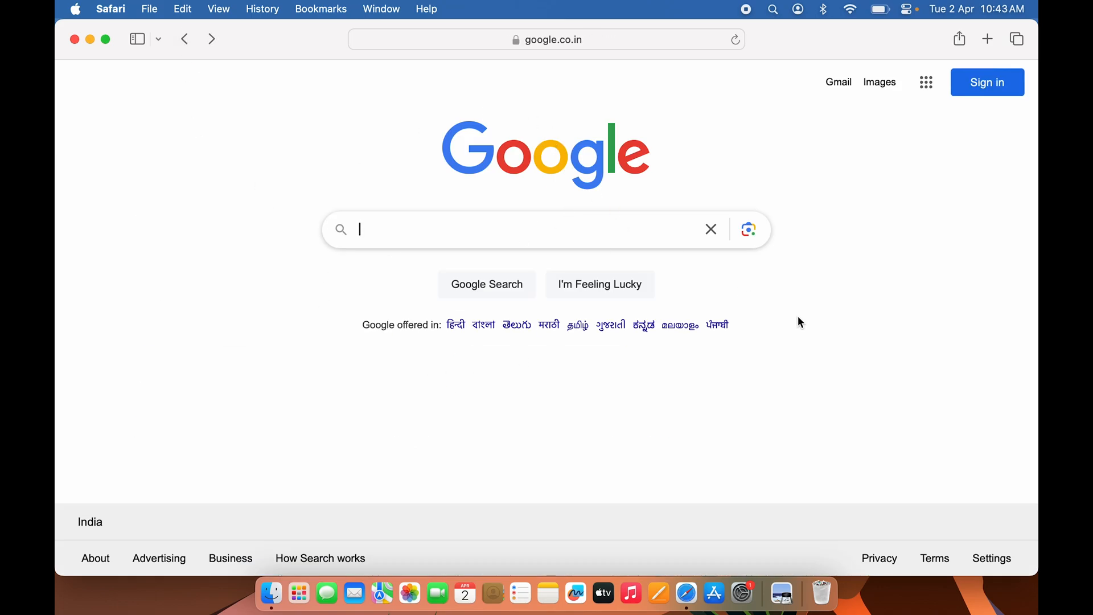
pyautogui.moveTo(926, 82)
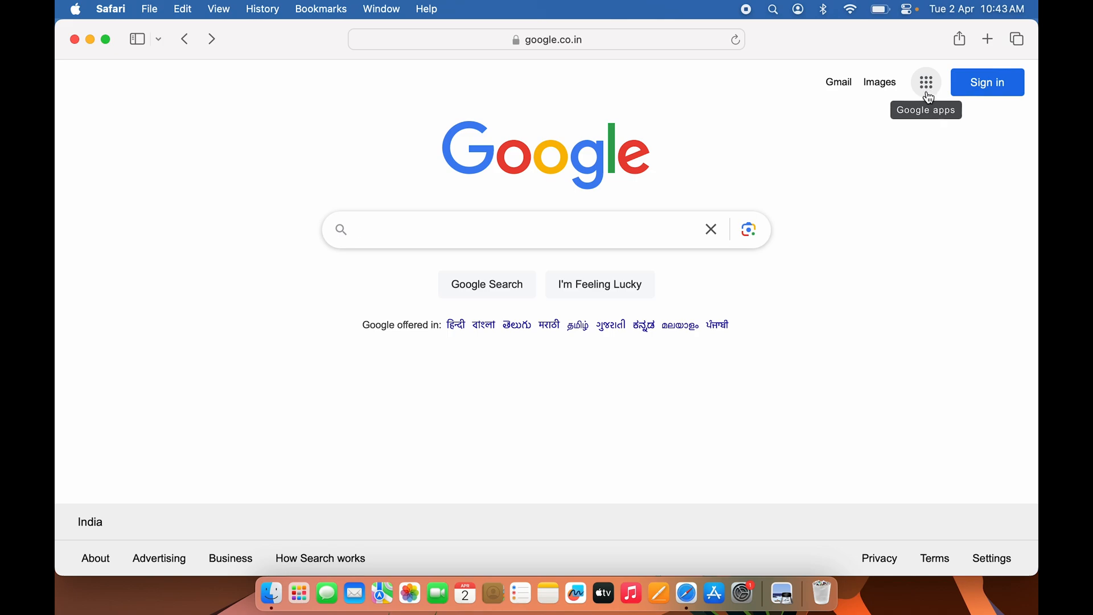
pyautogui.click(926, 82)
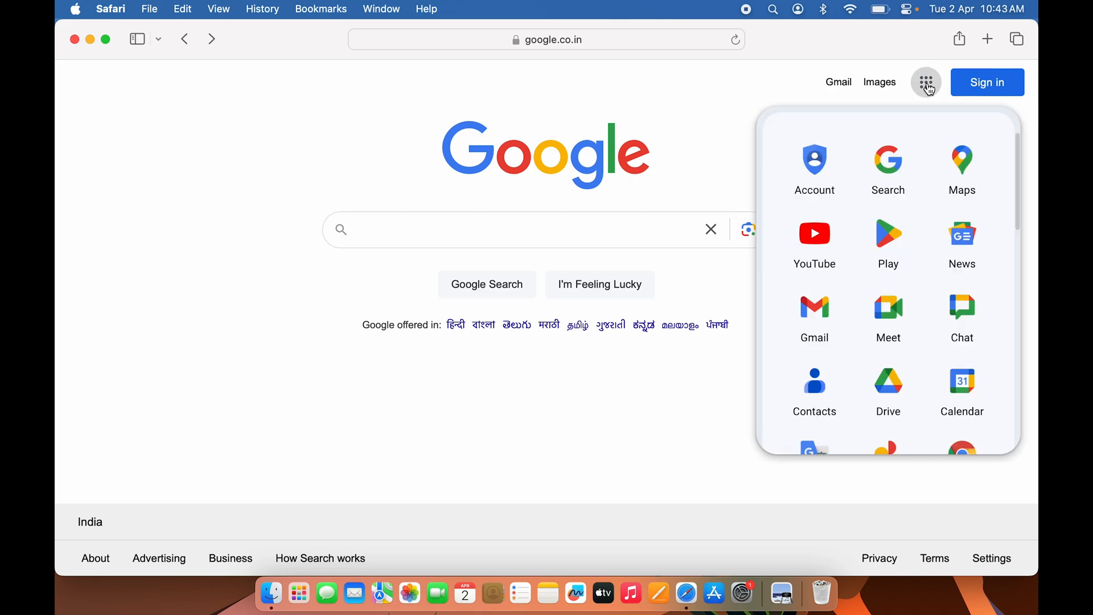
pyautogui.scroll(-3)
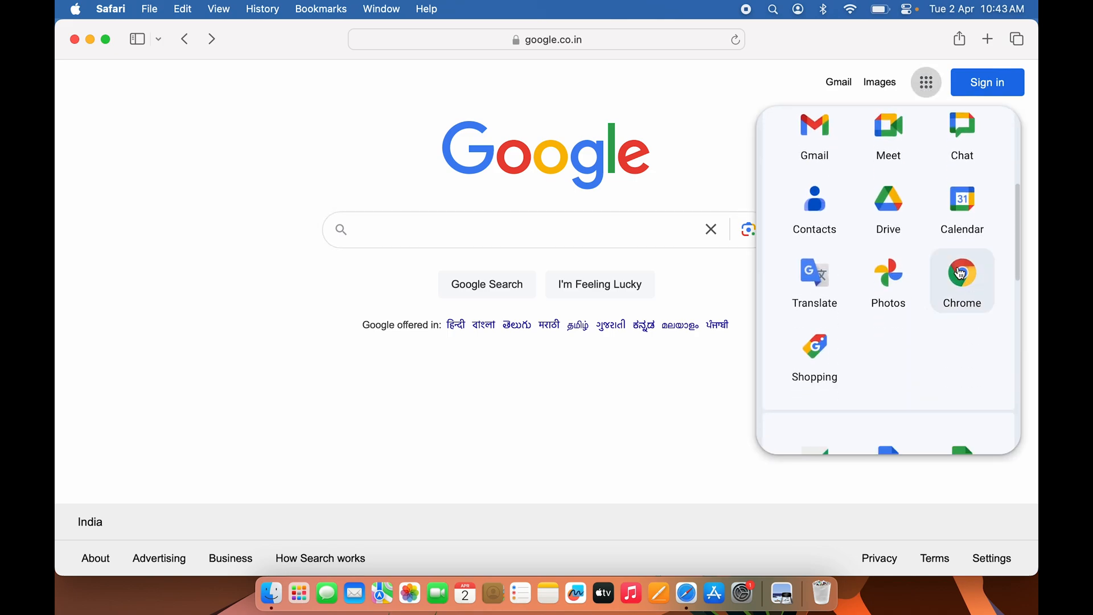
pyautogui.click(962, 278)
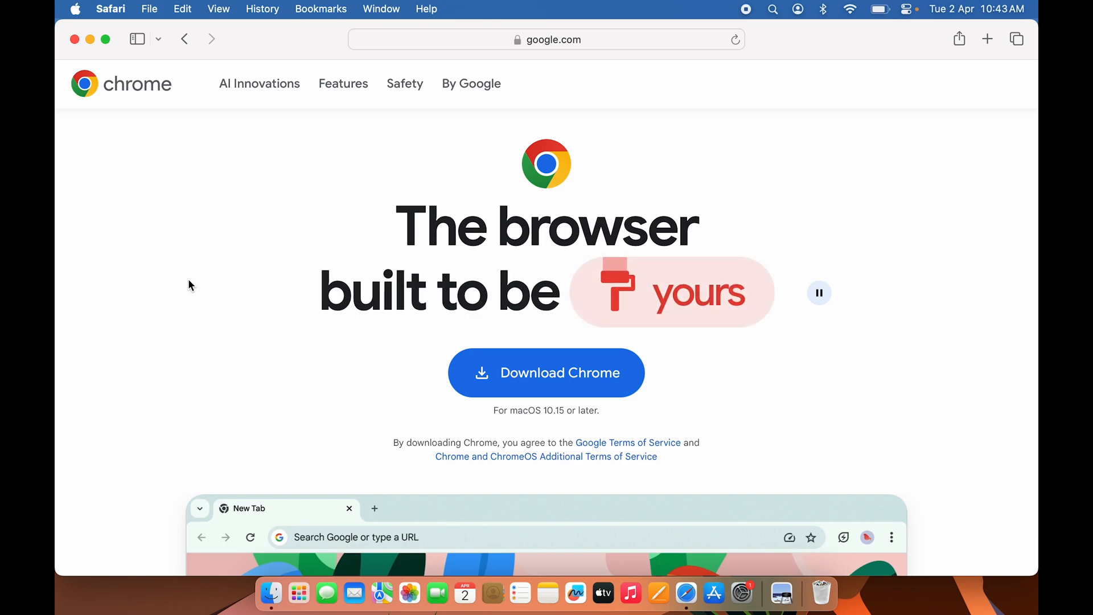
pyautogui.click(546, 372)
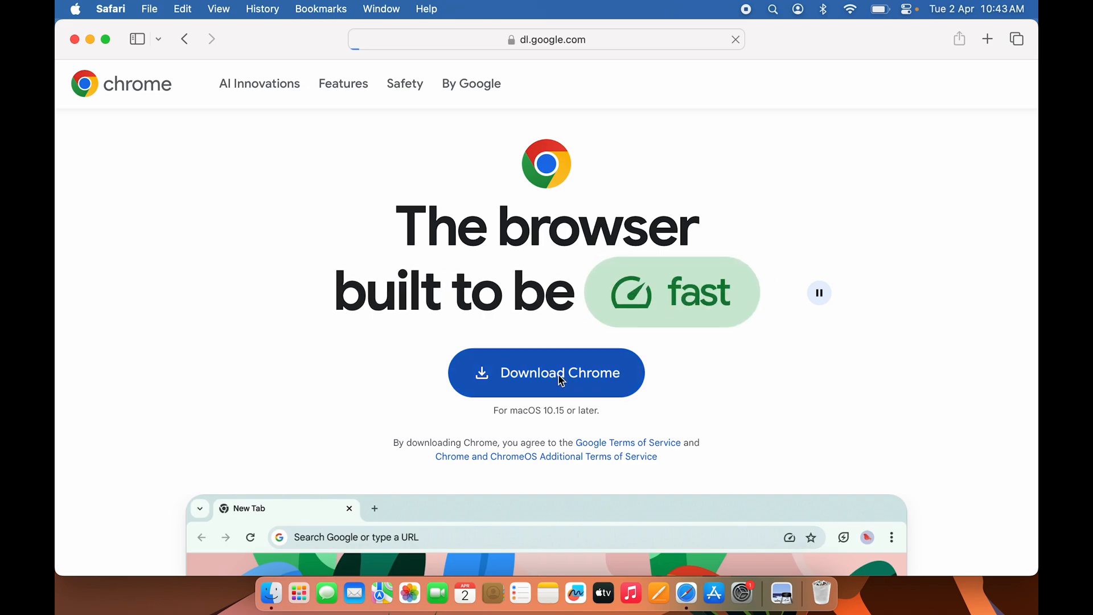
pyautogui.click(545, 372)
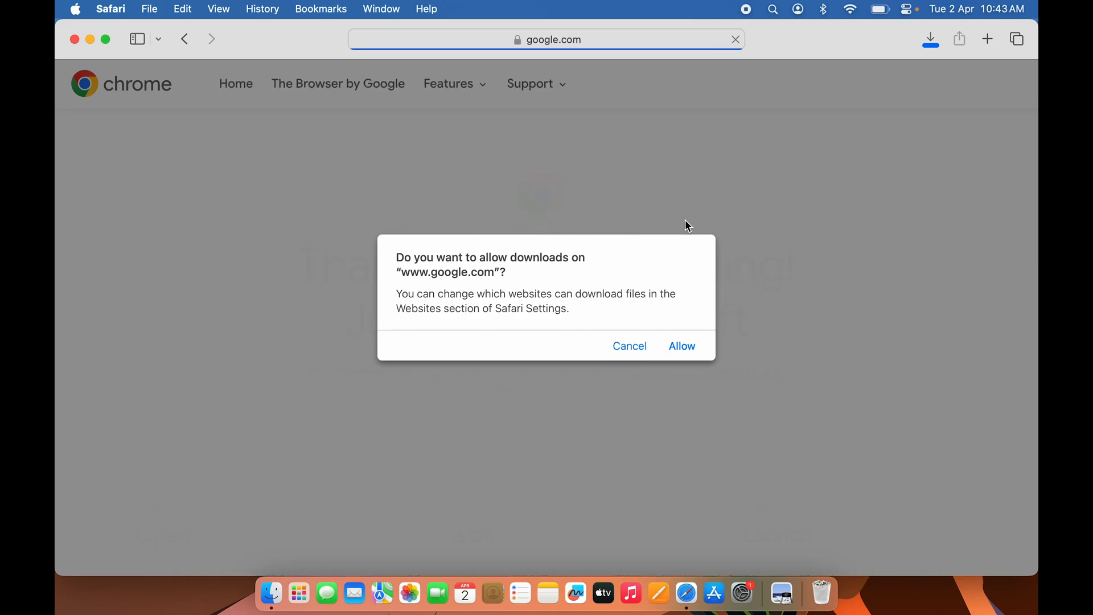
pyautogui.click(681, 347)
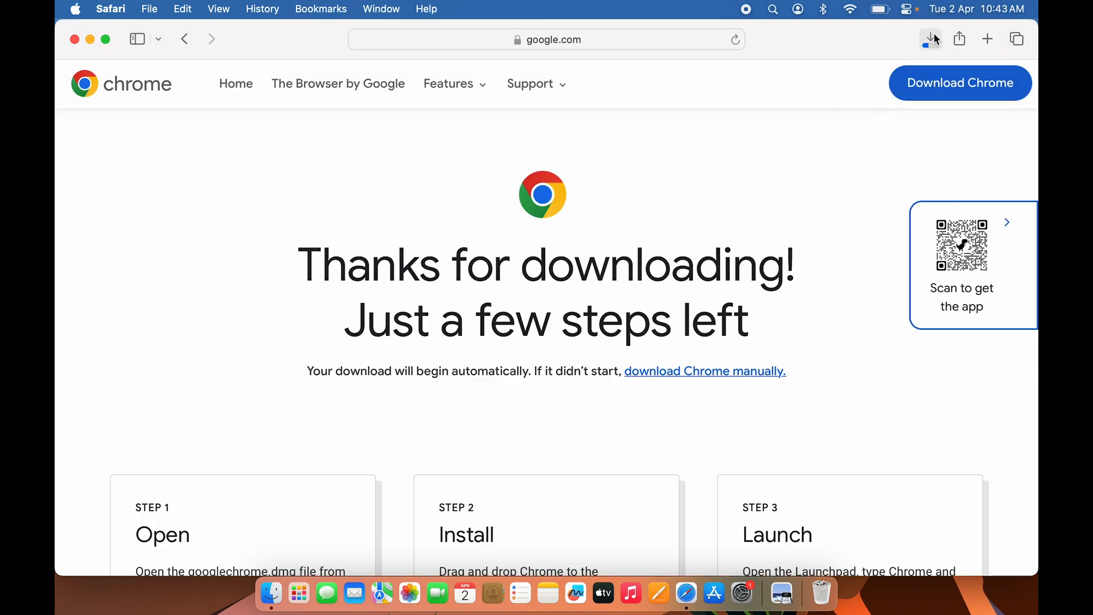
pyautogui.moveTo(872, 191)
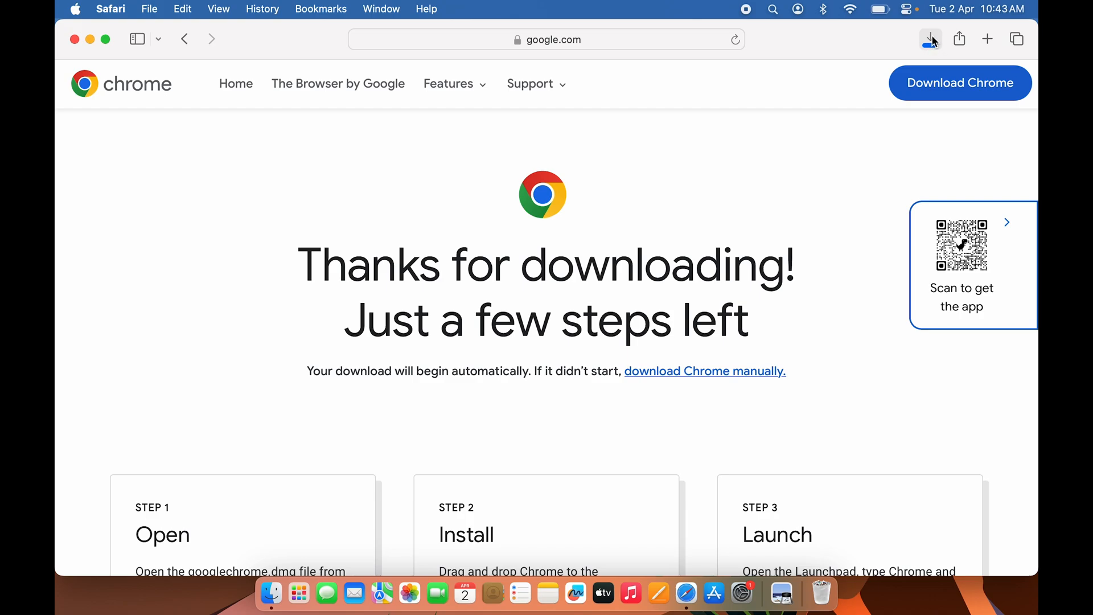
pyautogui.moveTo(862, 346)
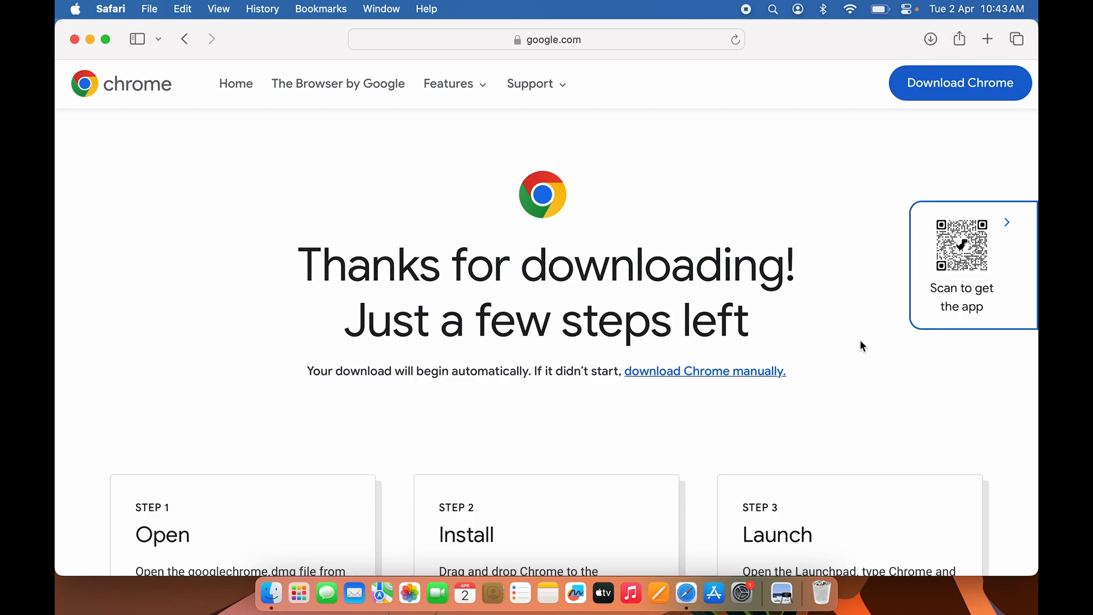
pyautogui.moveTo(271, 594)
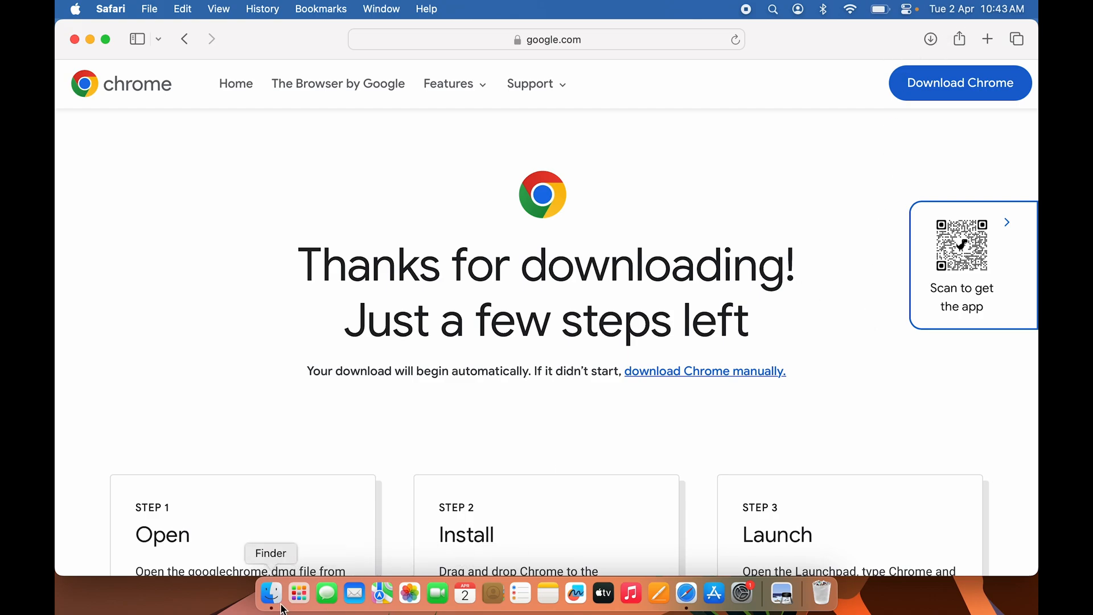
# Mount googlechrome.dmg from Finder's Downloads folder, then close the installer window
pyautogui.click(271, 594)
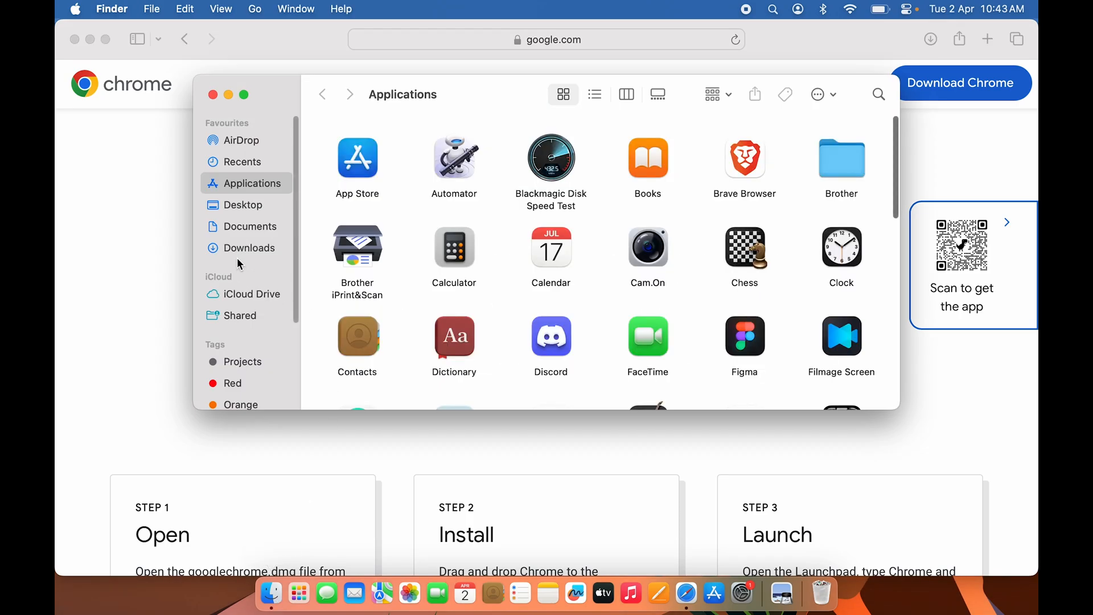
pyautogui.click(250, 247)
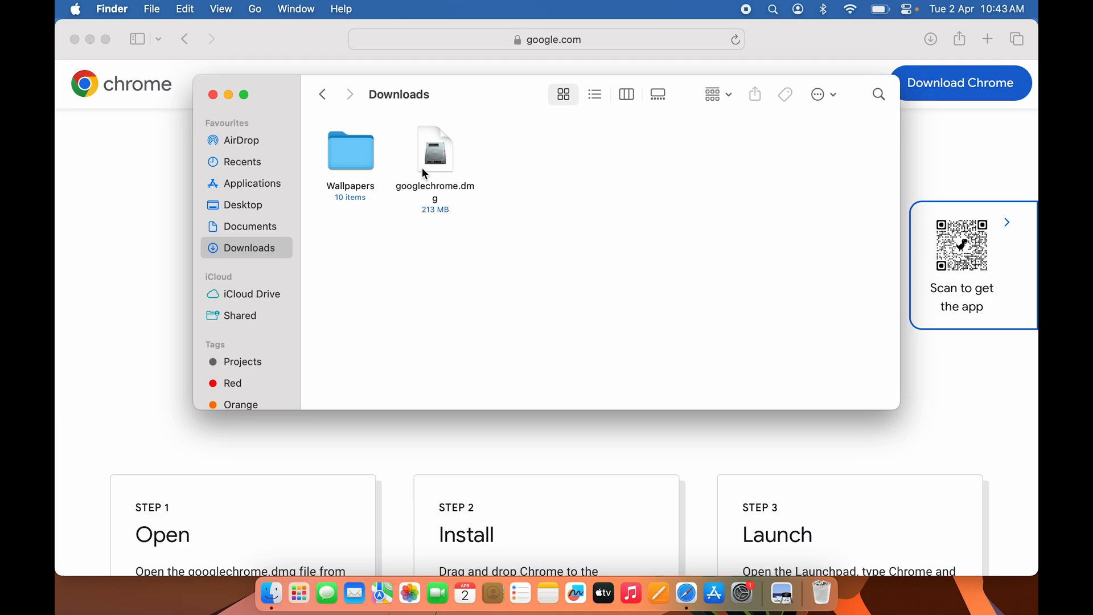
pyautogui.moveTo(967, 153)
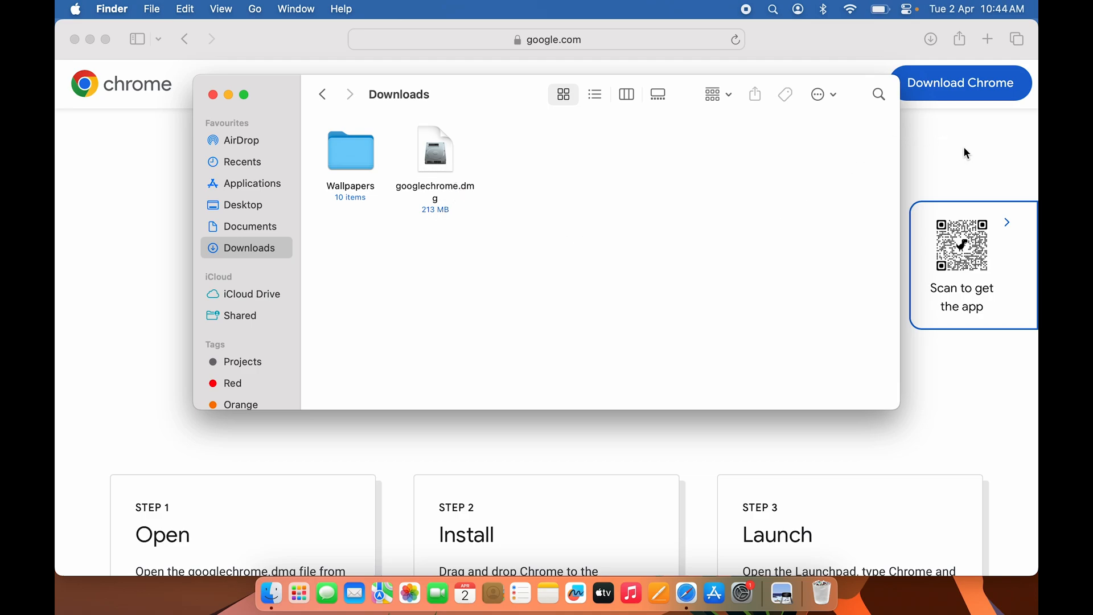
pyautogui.moveTo(434, 193)
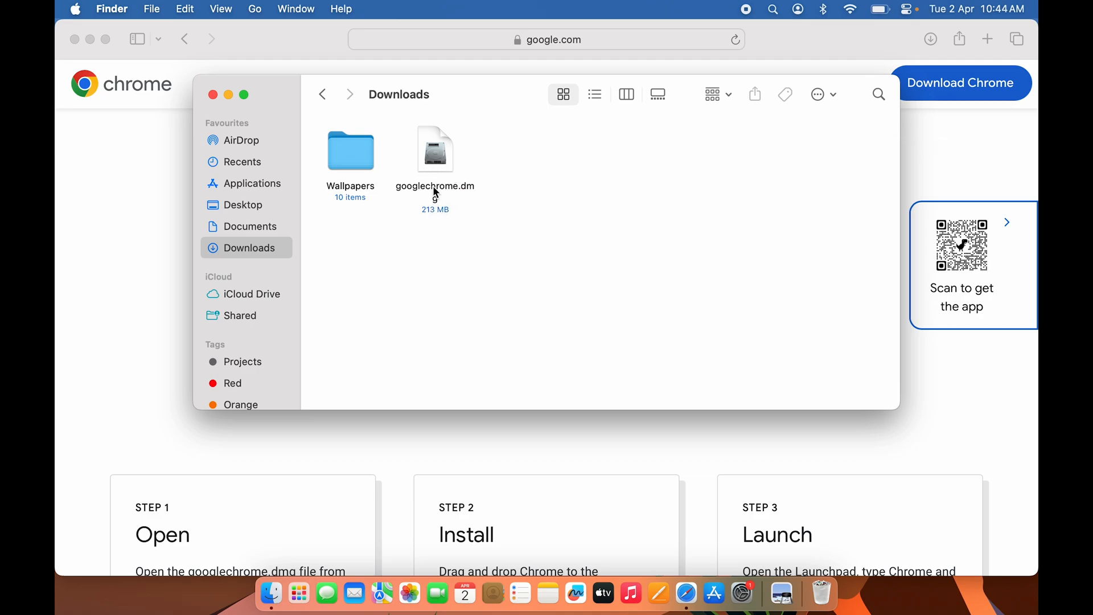
pyautogui.click(433, 149)
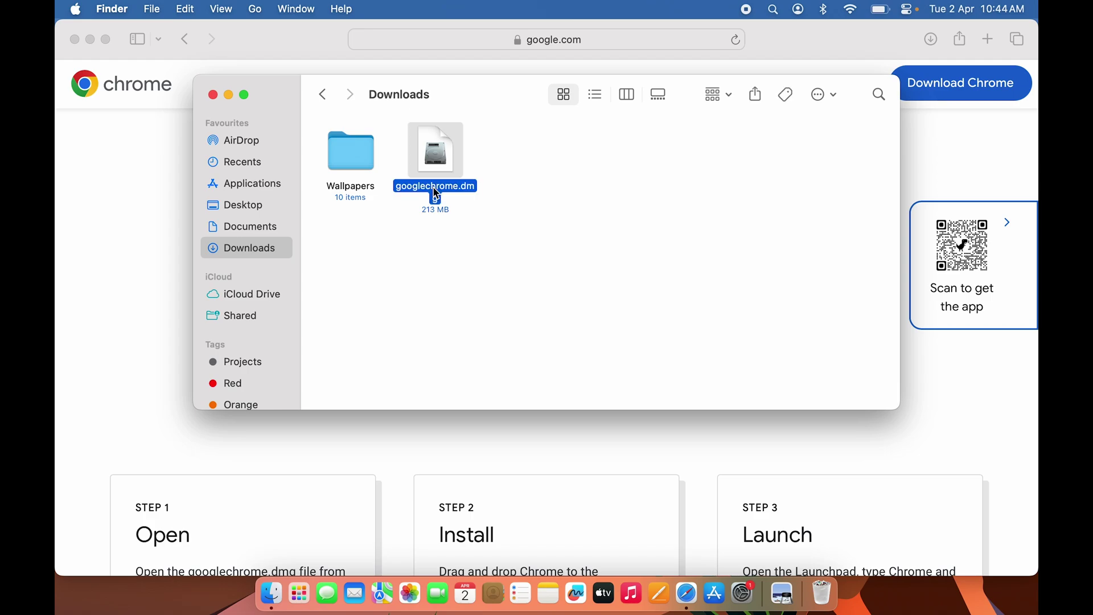
pyautogui.doubleClick(435, 150)
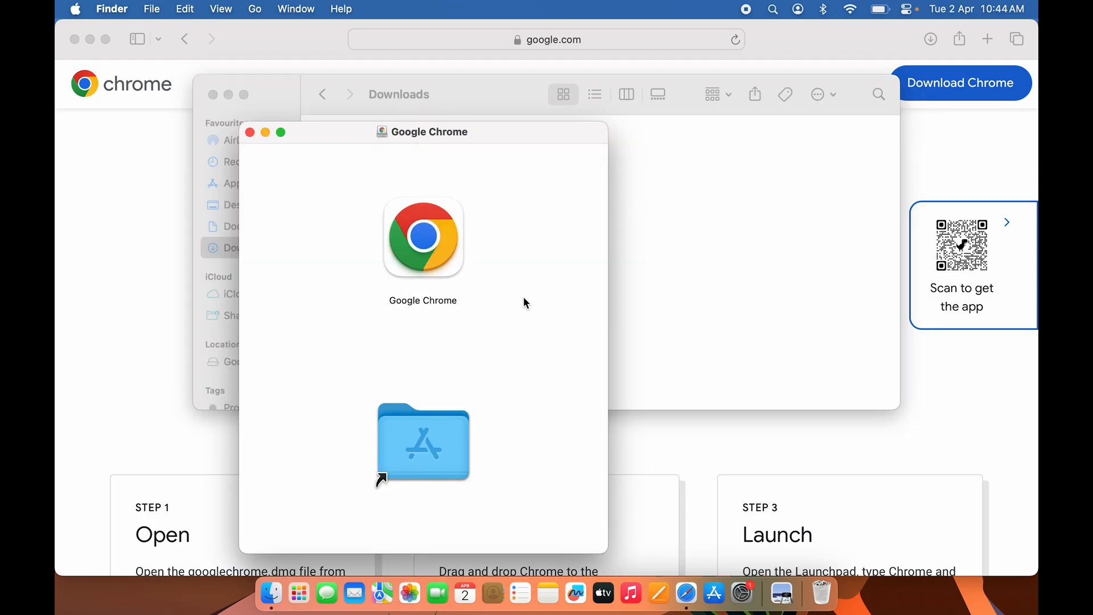
pyautogui.moveTo(437, 146)
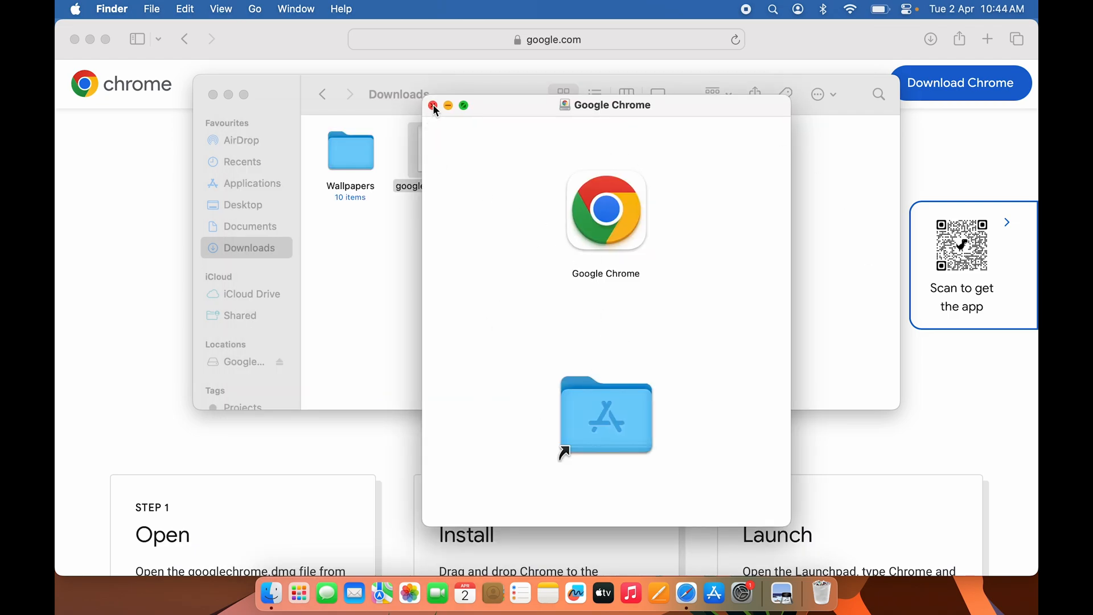
pyautogui.click(433, 105)
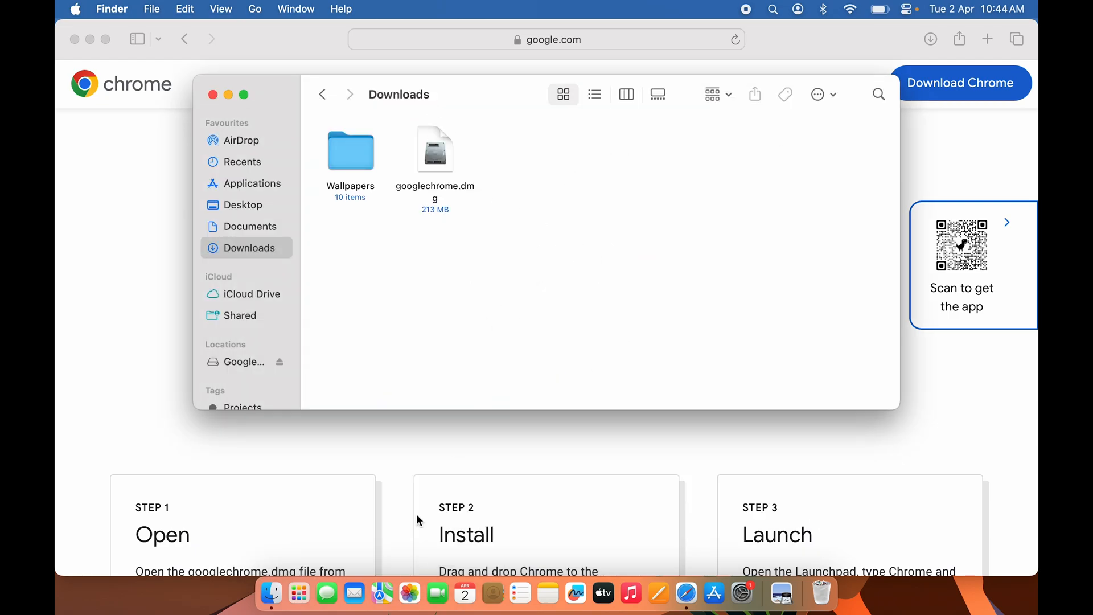
# Search Launchpad for 'chrom' and 'google chrom', finding nothing, and clear the search
pyautogui.click(298, 594)
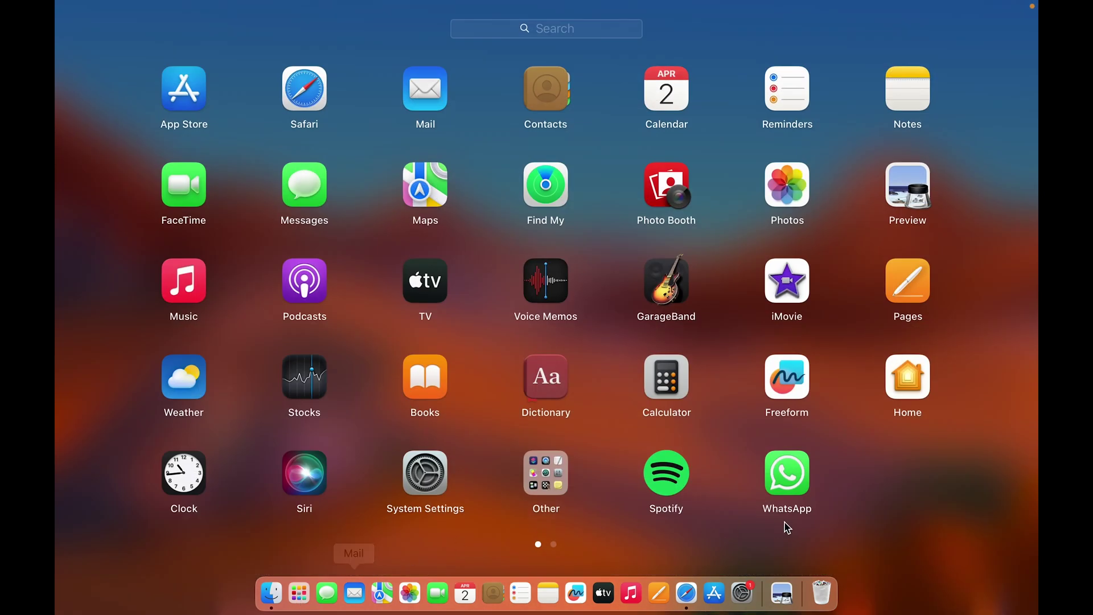
pyautogui.hscroll(-3)
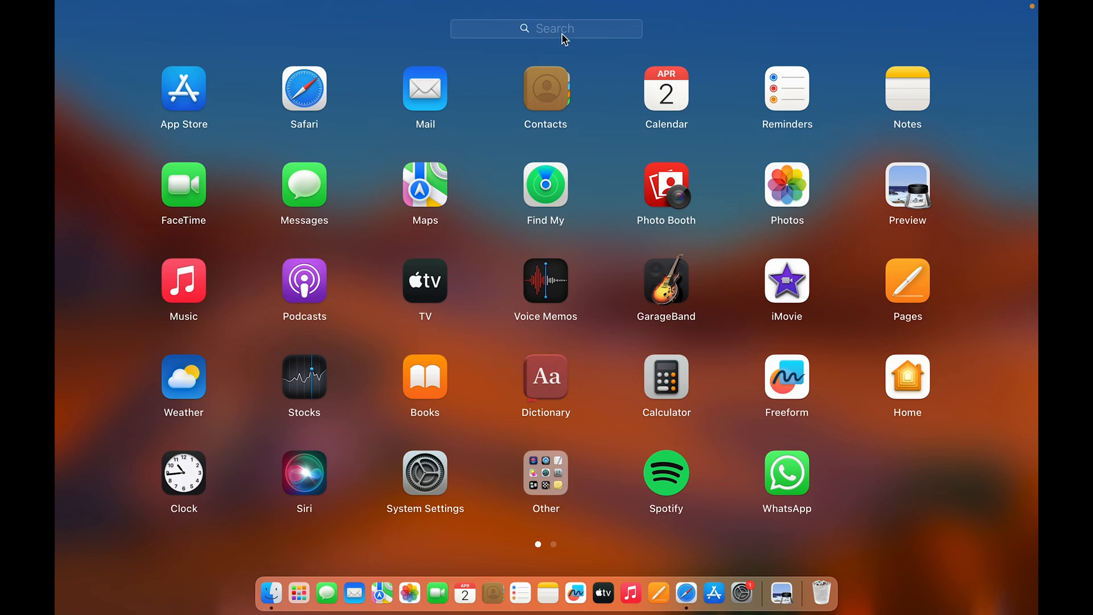
pyautogui.write('chrom')
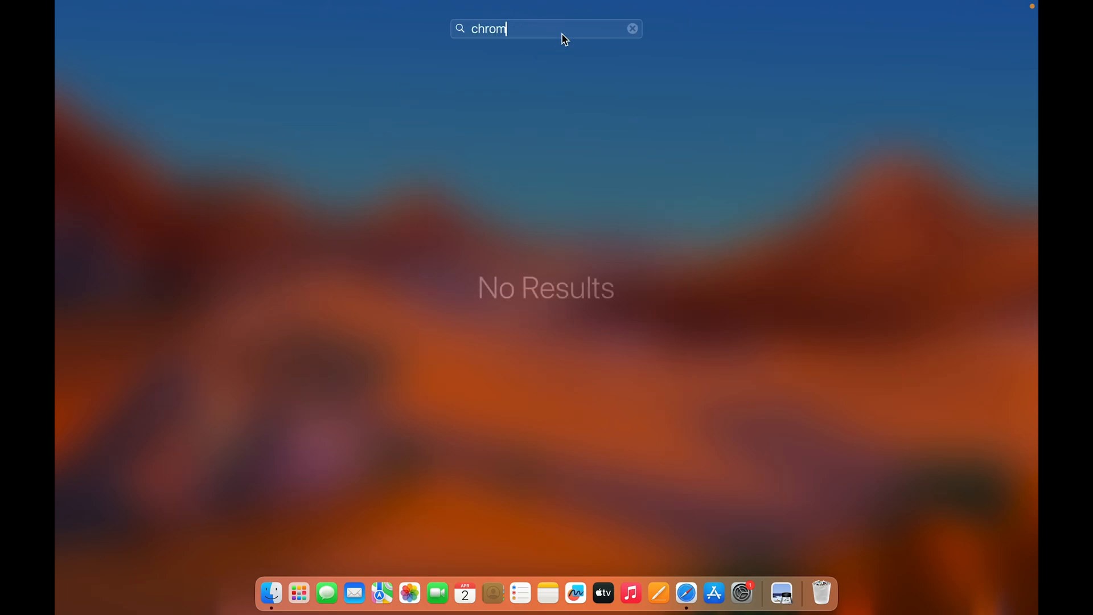
pyautogui.click(632, 28)
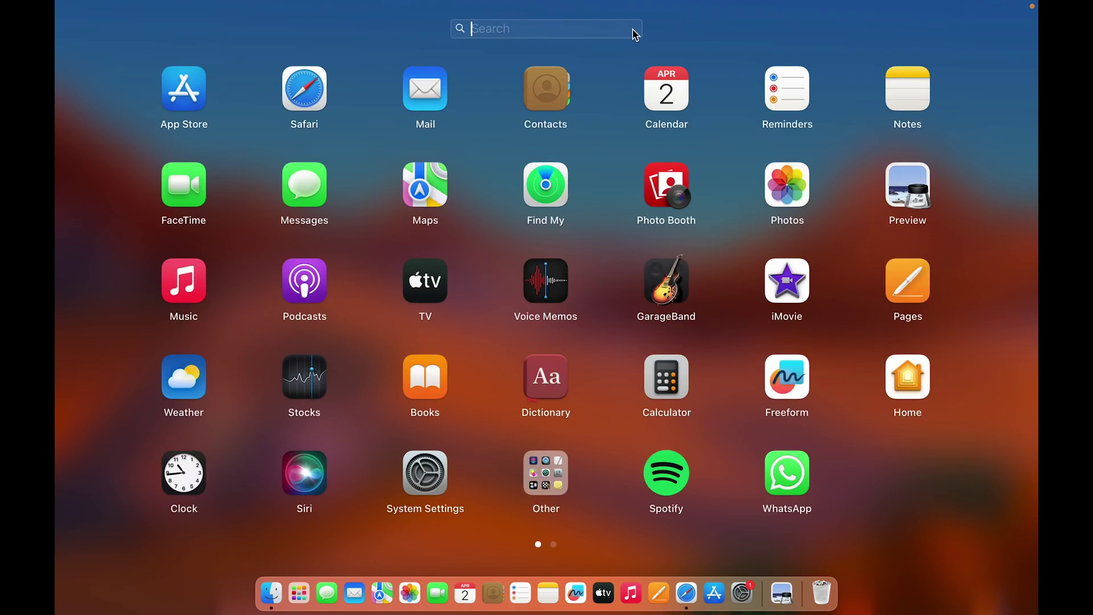
pyautogui.write('google chrom')
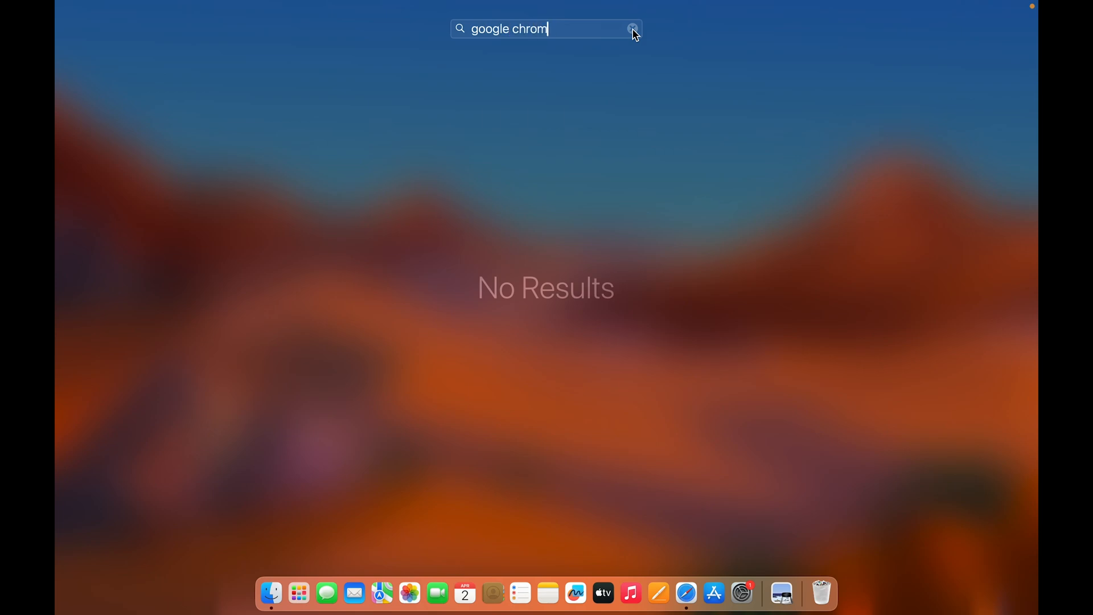
pyautogui.click(632, 28)
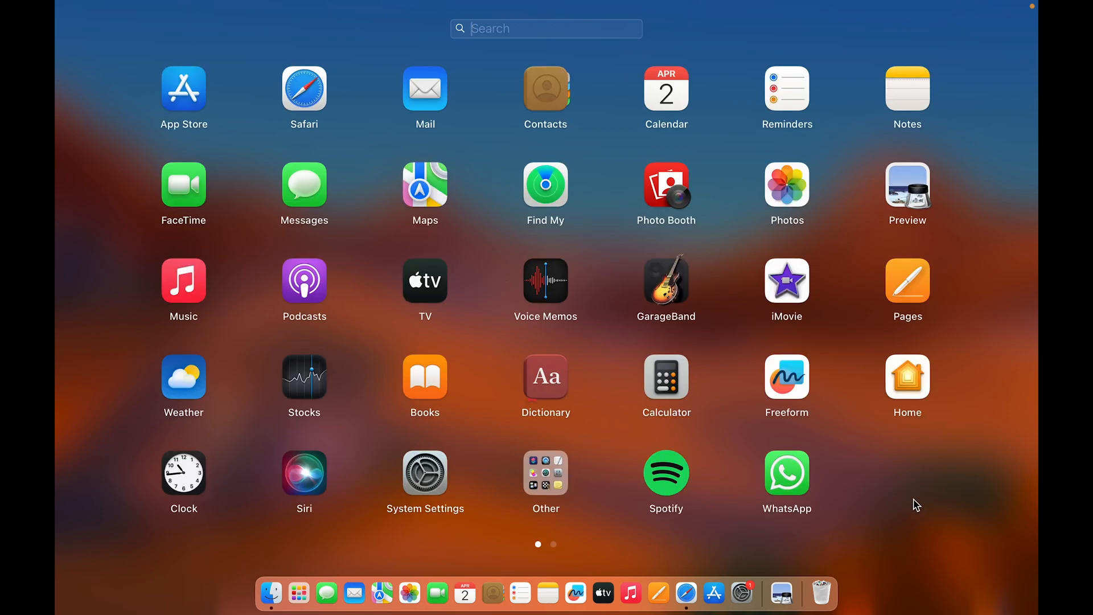
# Reopen googlechrome.dmg from the Downloads folder in Finder
pyautogui.click(271, 594)
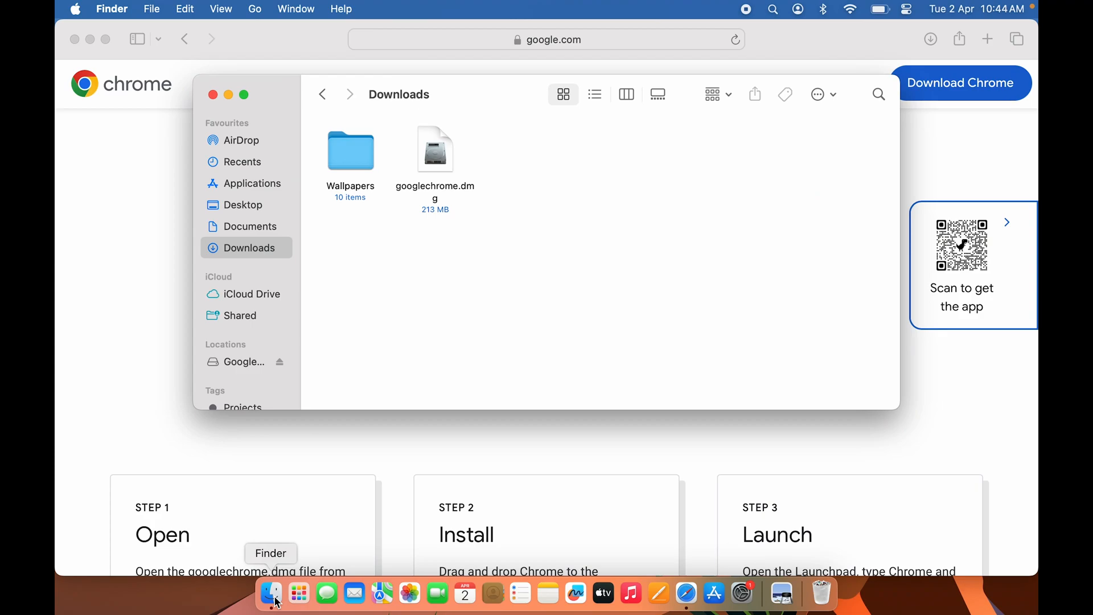
pyautogui.moveTo(464, 195)
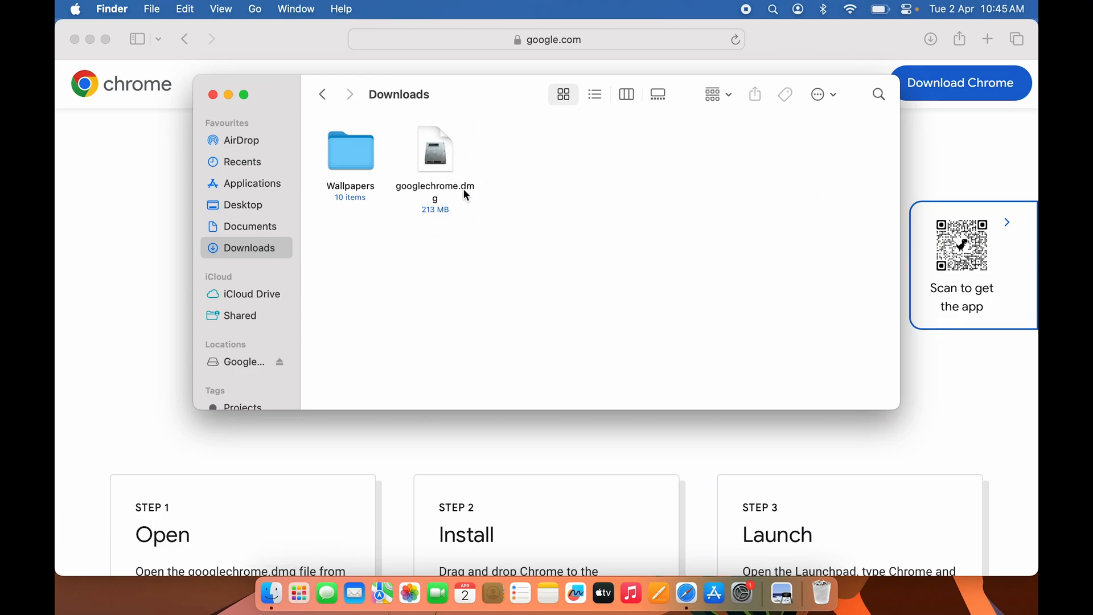
pyautogui.moveTo(437, 192)
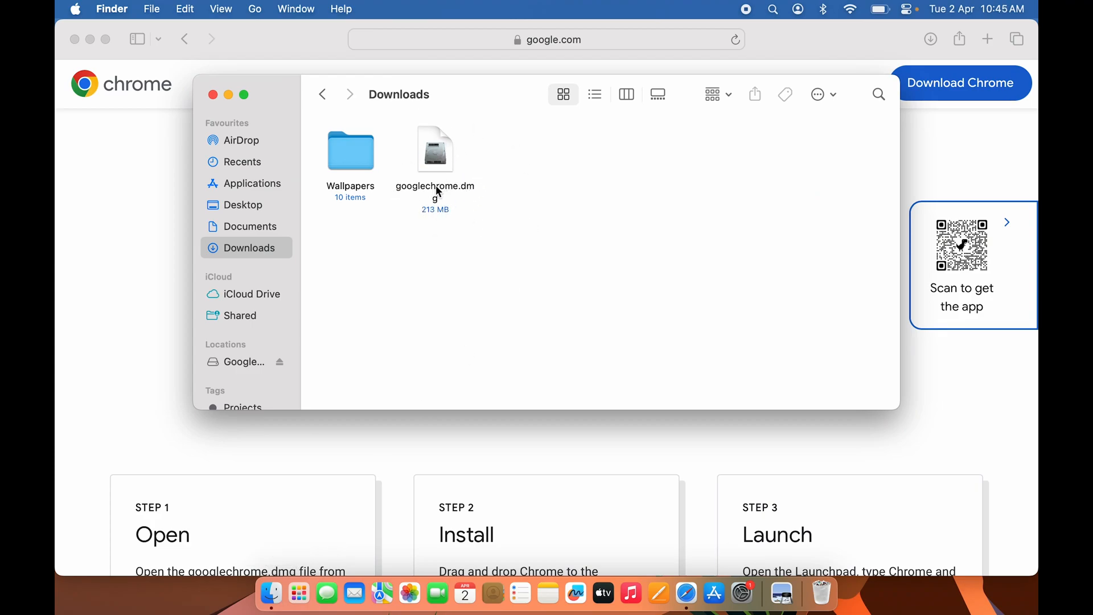
pyautogui.click(433, 149)
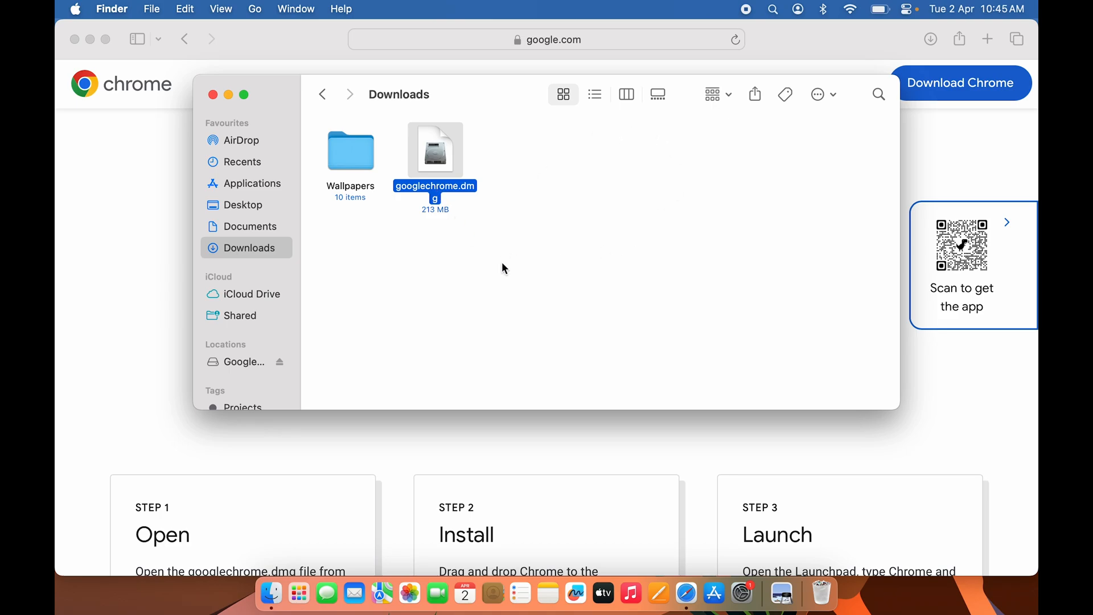
pyautogui.doubleClick(434, 150)
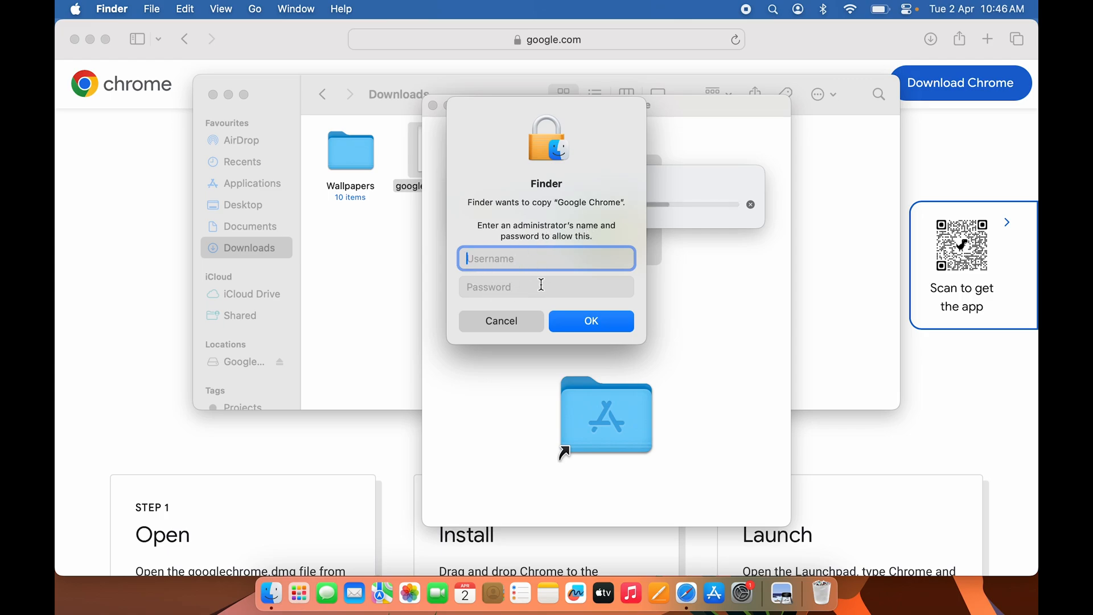
pyautogui.moveTo(512, 267)
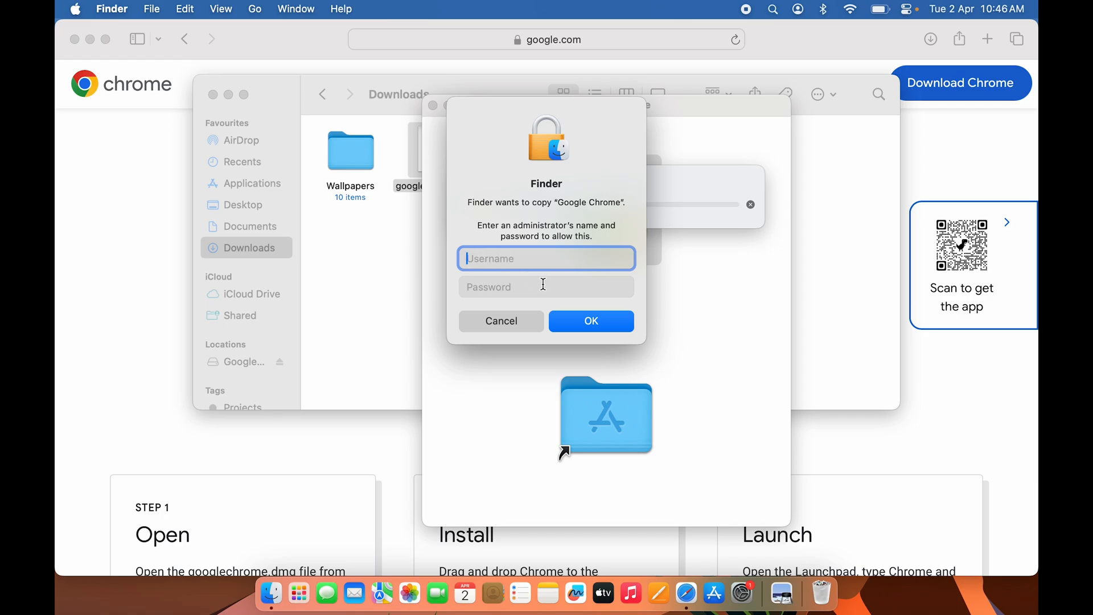
pyautogui.moveTo(706, 302)
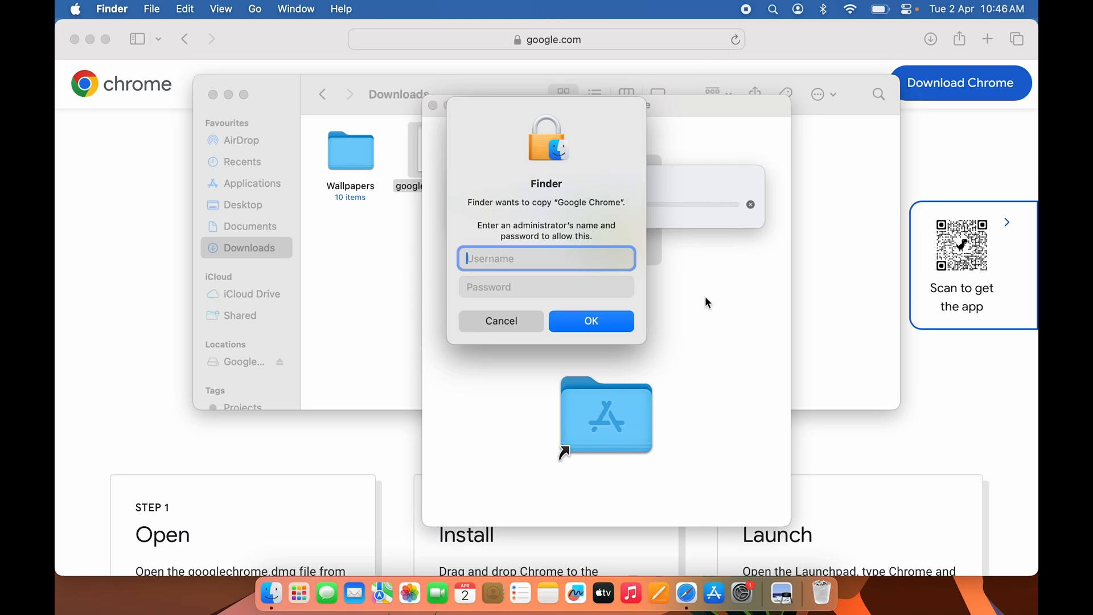
pyautogui.moveTo(582, 315)
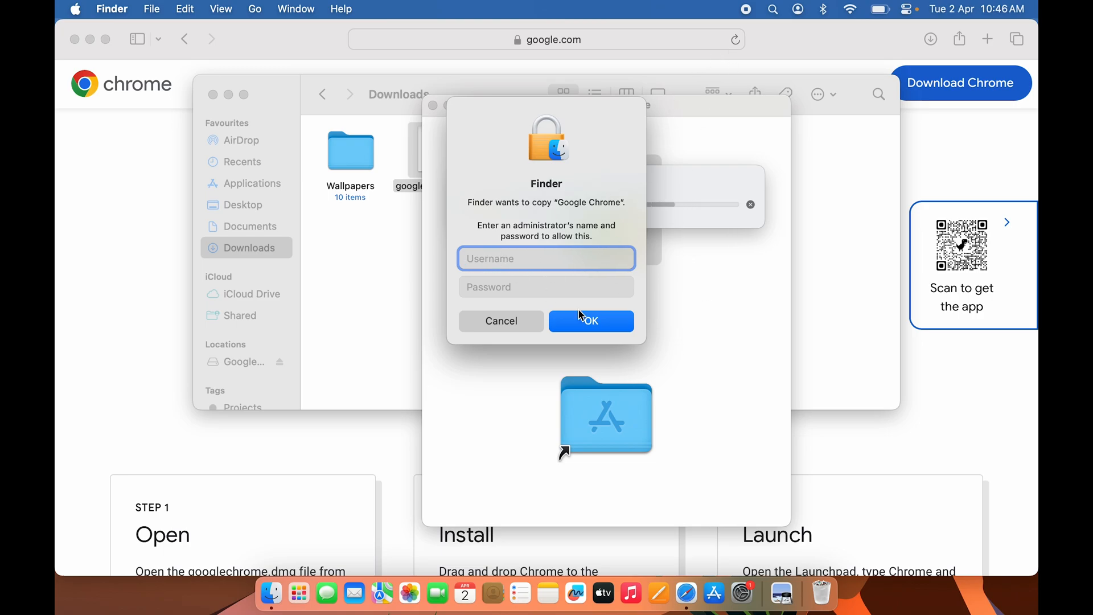
# Enter the administrator password and approve copying Chrome into Applications
pyautogui.write('PS')
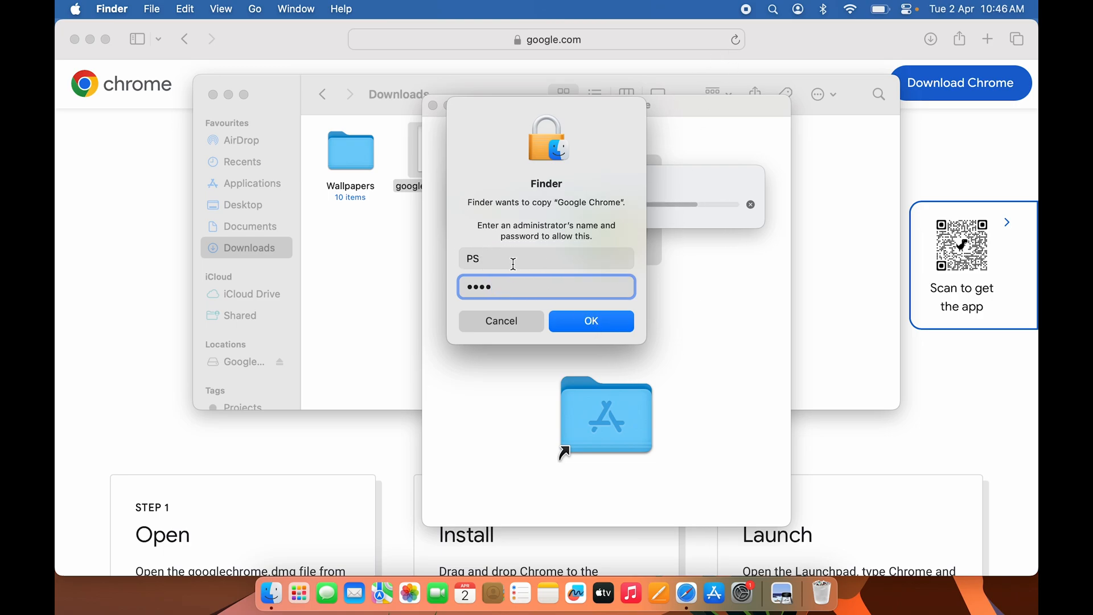
pyautogui.click(591, 321)
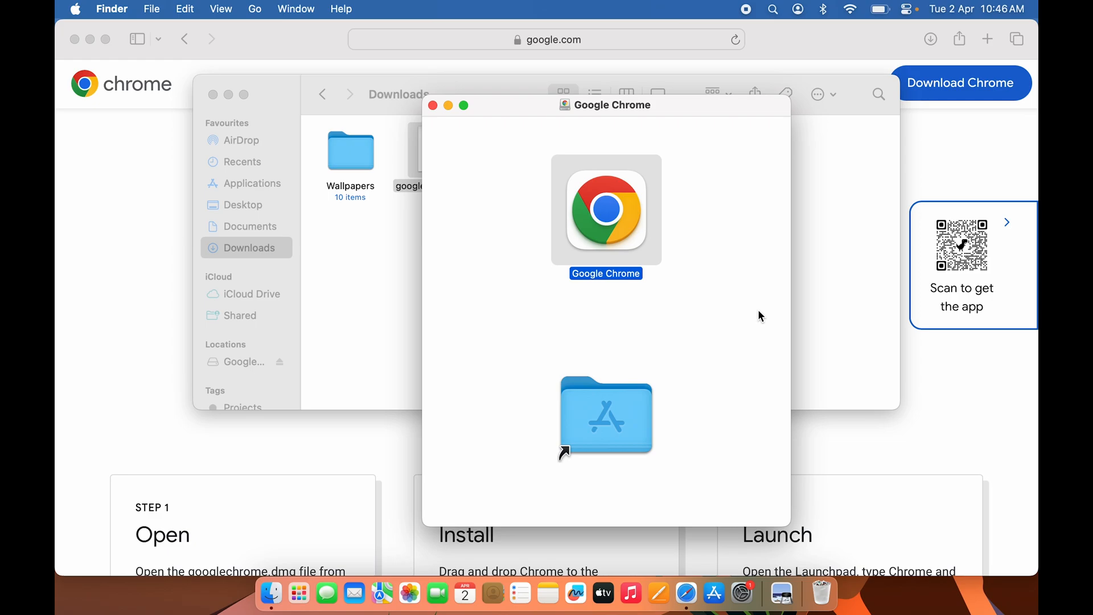
pyautogui.moveTo(440, 125)
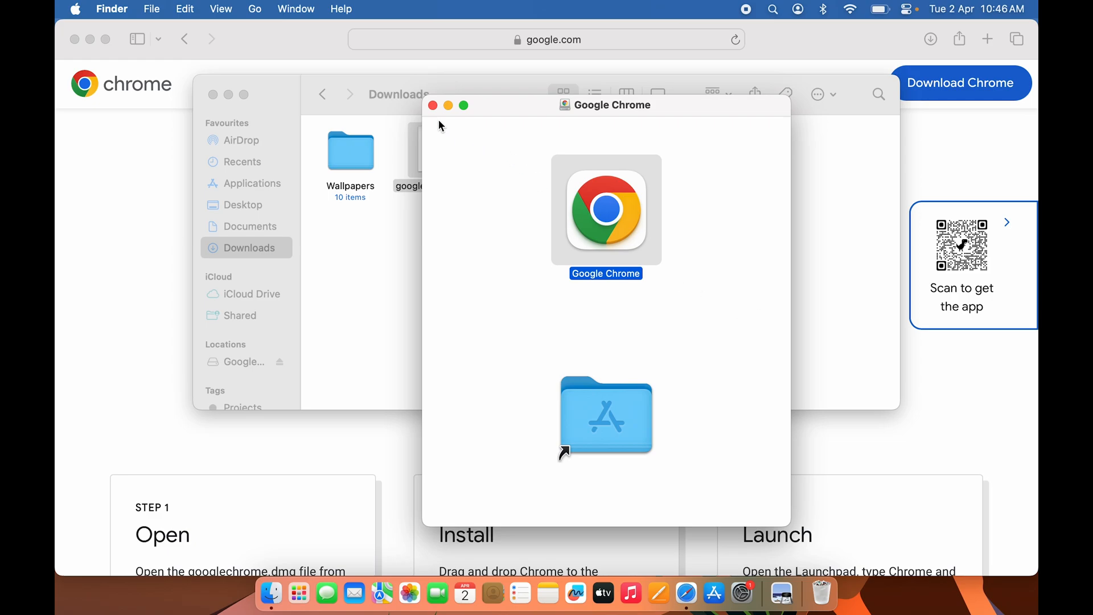
# Close the installer and Downloads windows and eject the Google Chrome disk image
pyautogui.click(433, 104)
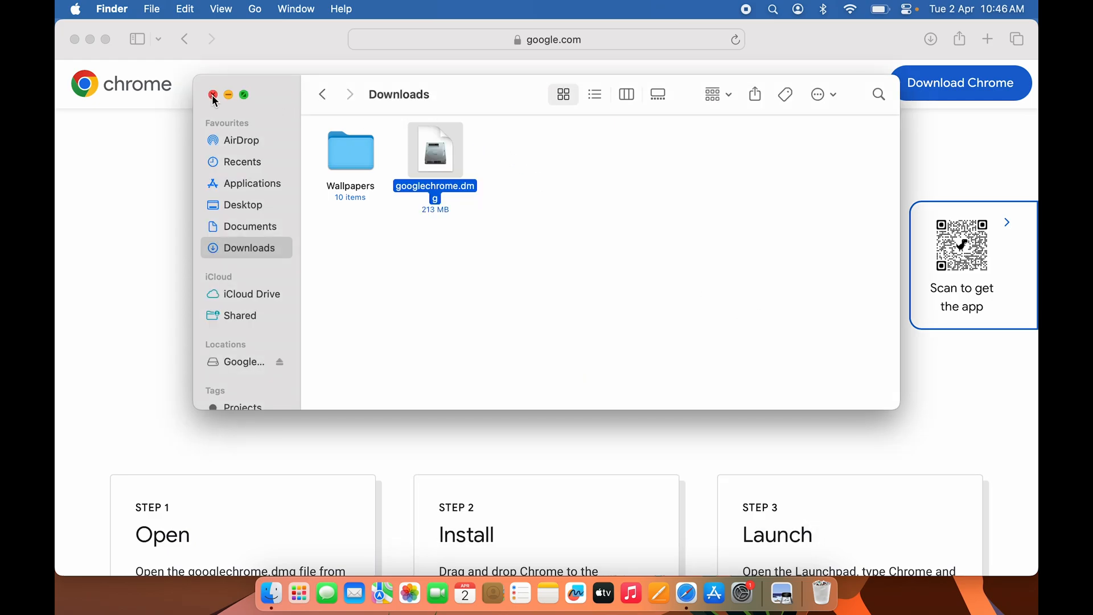
pyautogui.click(213, 96)
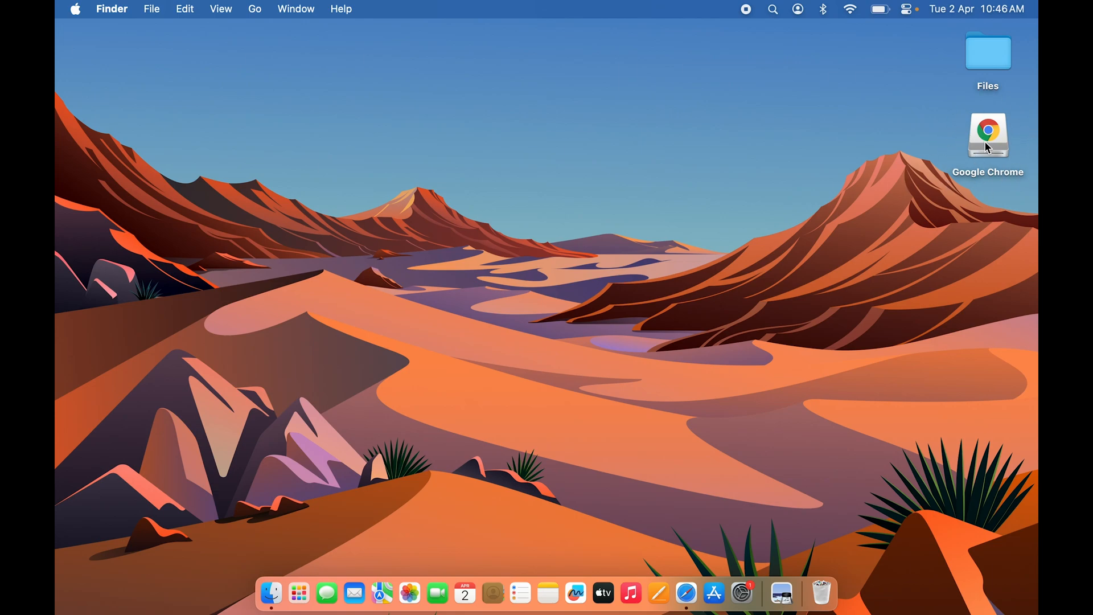
pyautogui.rightClick(987, 135)
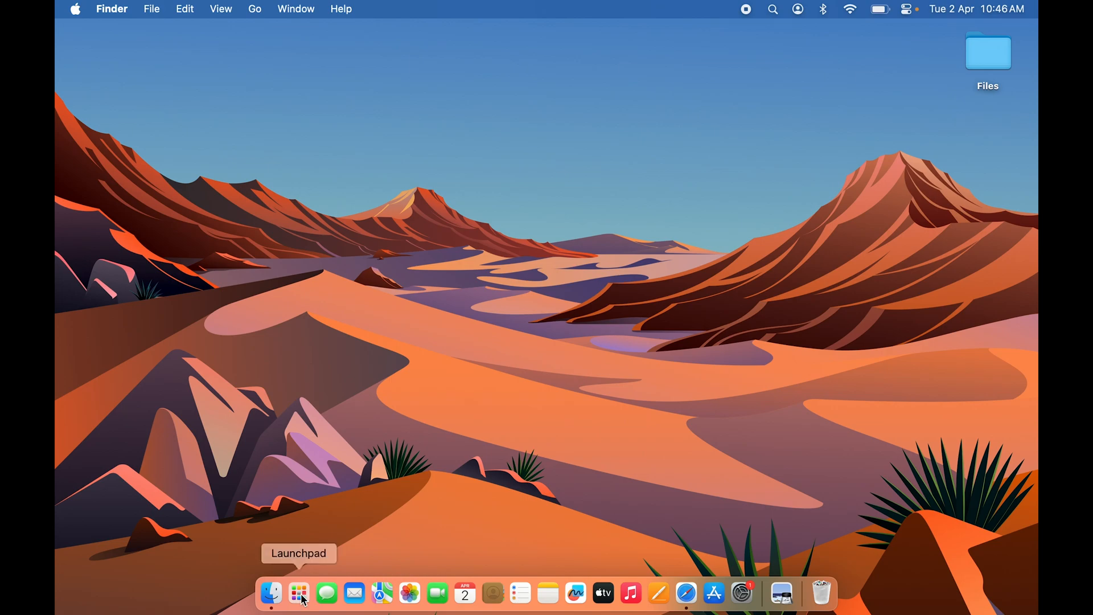
# Launch Google Chrome from the Dock and allow the internet-downloaded app to open
pyautogui.click(298, 593)
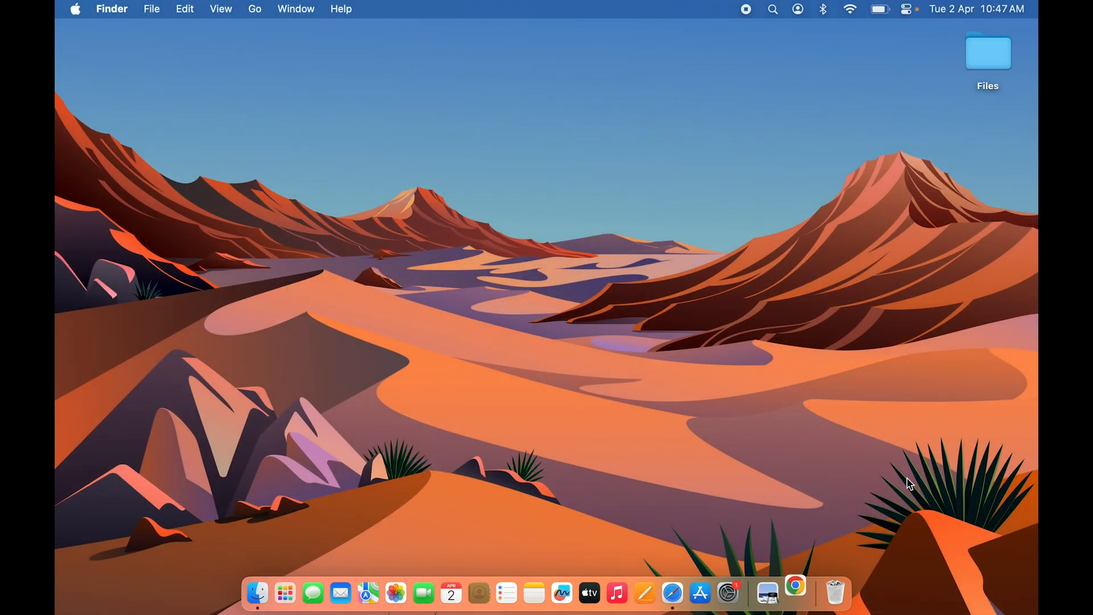
pyautogui.moveTo(795, 592)
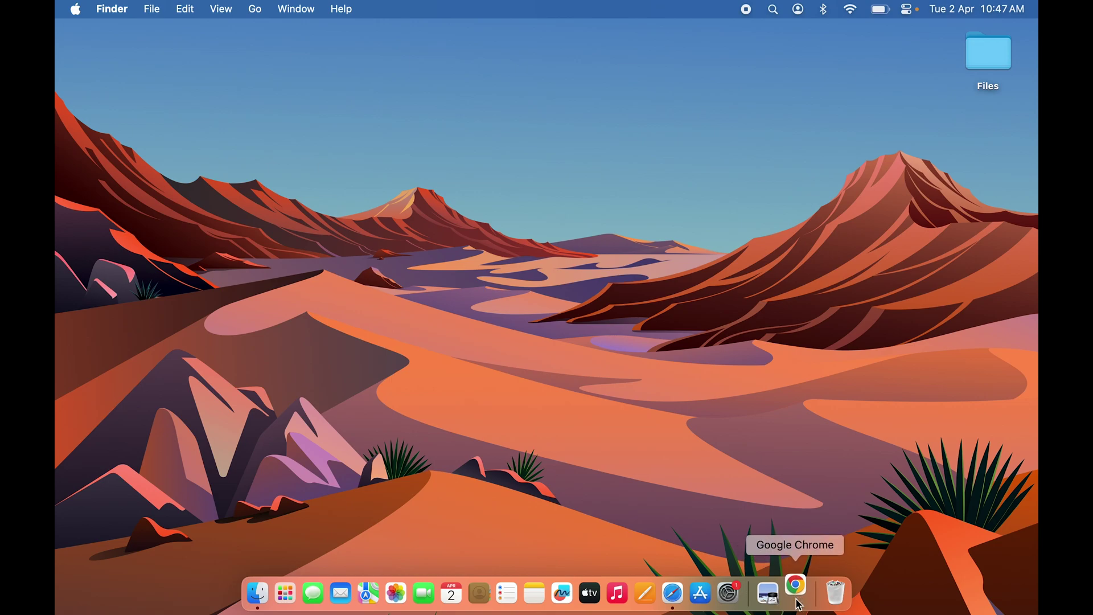
pyautogui.click(795, 593)
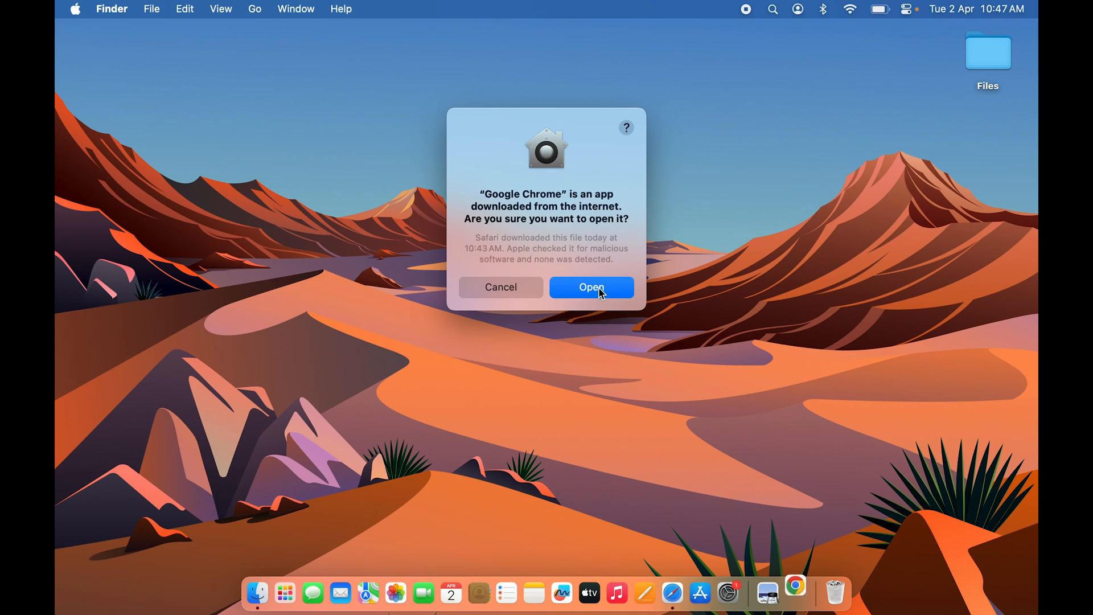
pyautogui.click(592, 287)
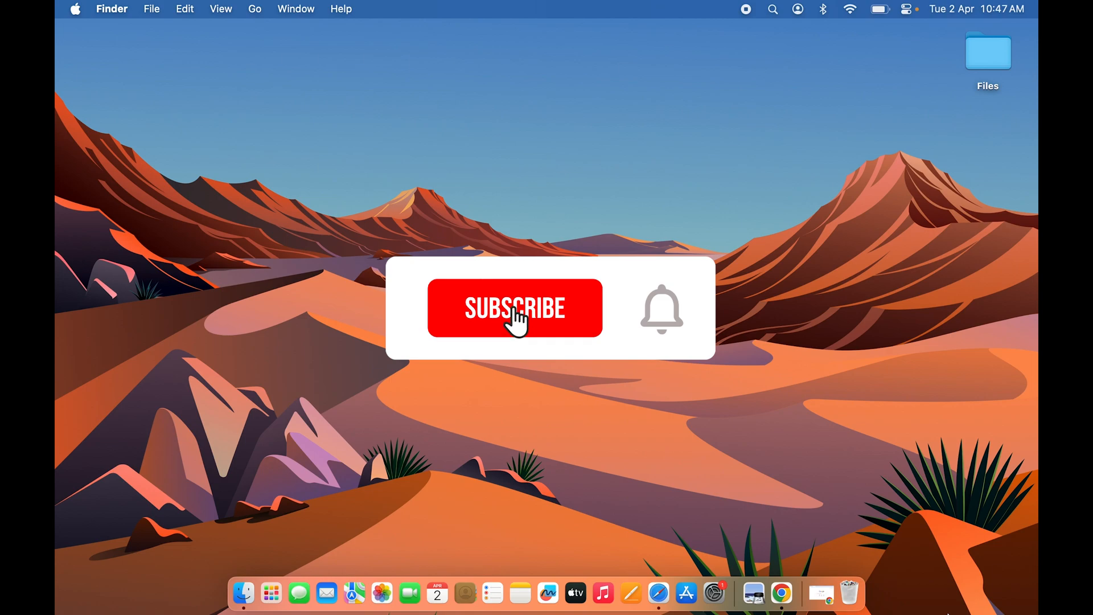
pyautogui.click(515, 309)
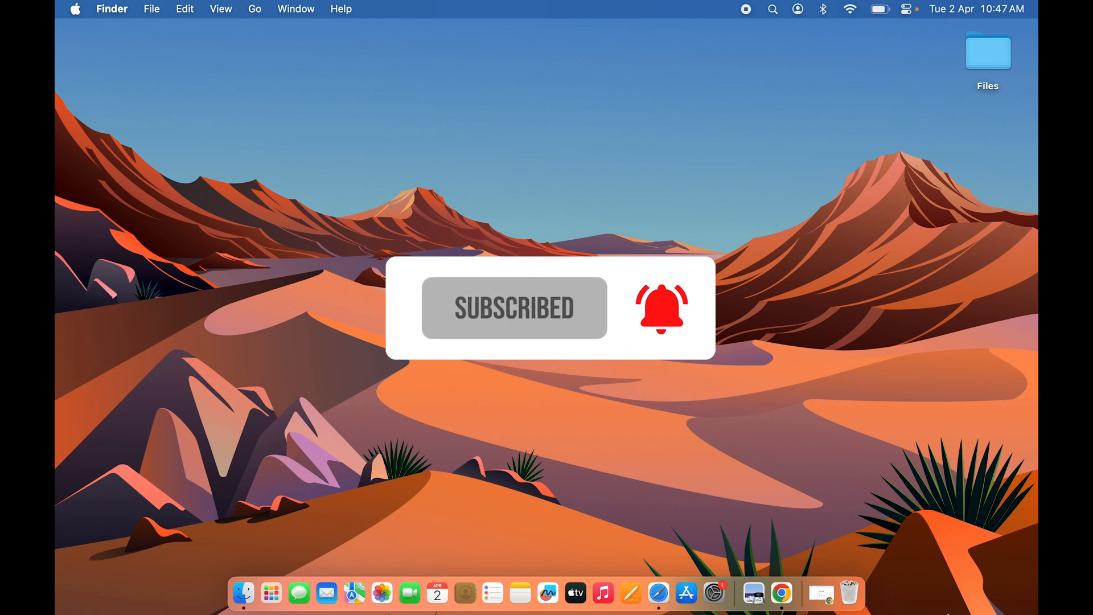